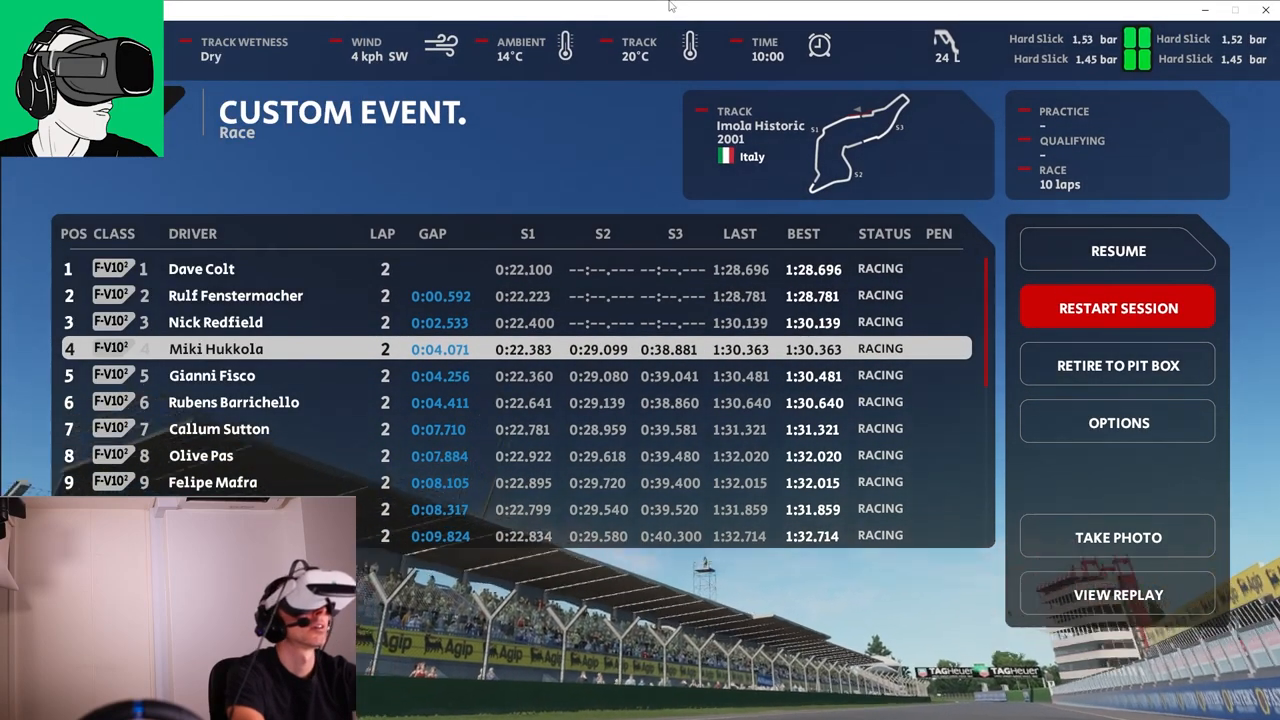
Restart the 10-lap Formula V10 race at Imola from the pause menu
left_click(1117, 308)
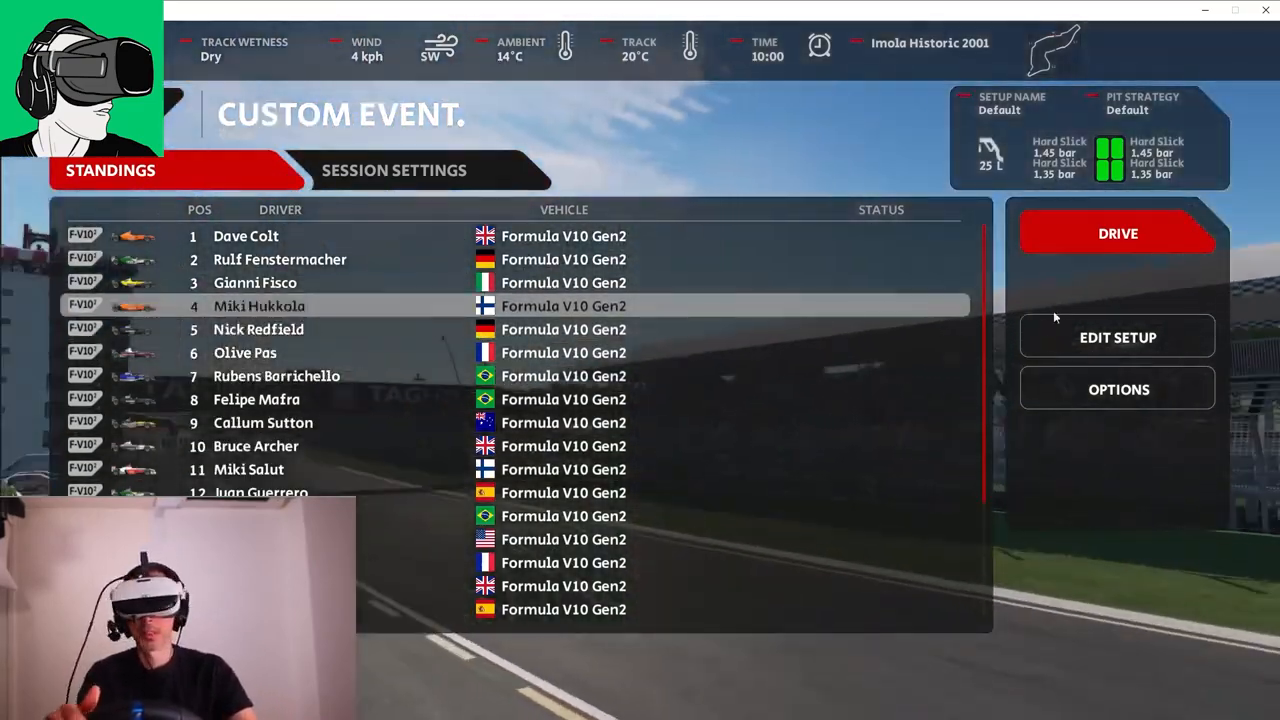
Start driving the restarted Imola session
left_click(1117, 233)
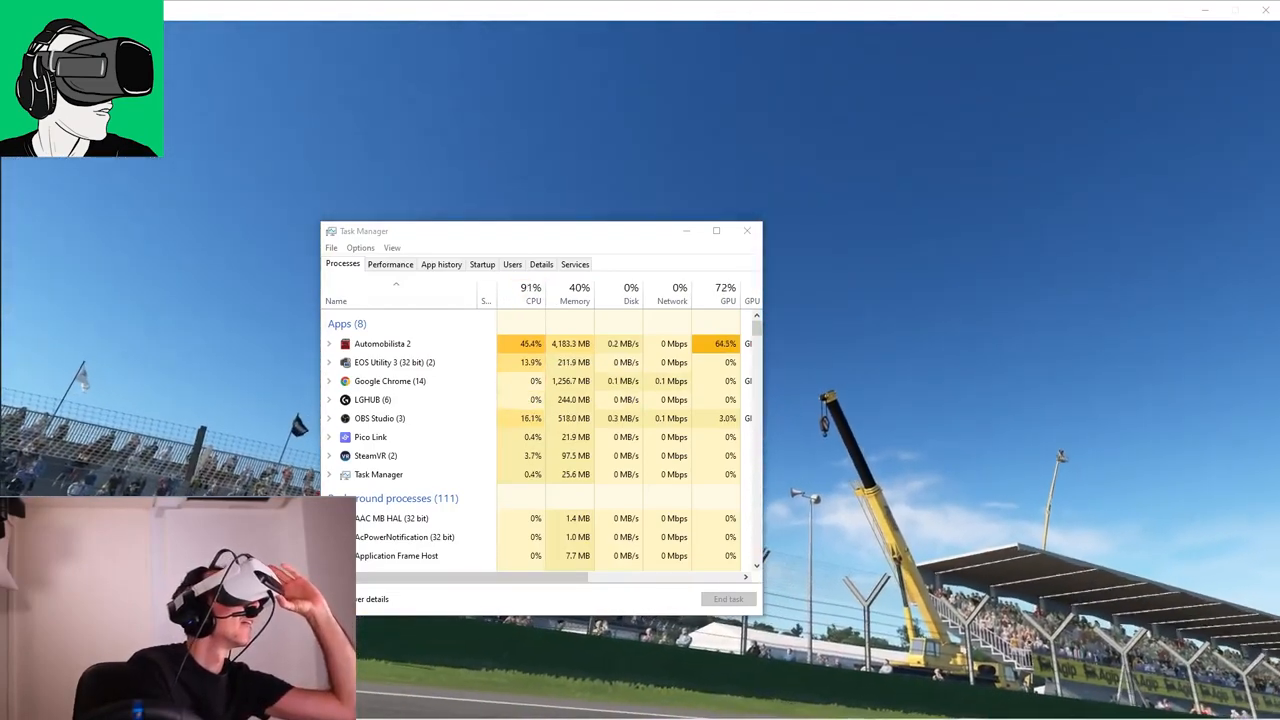
mouse_move(747, 231)
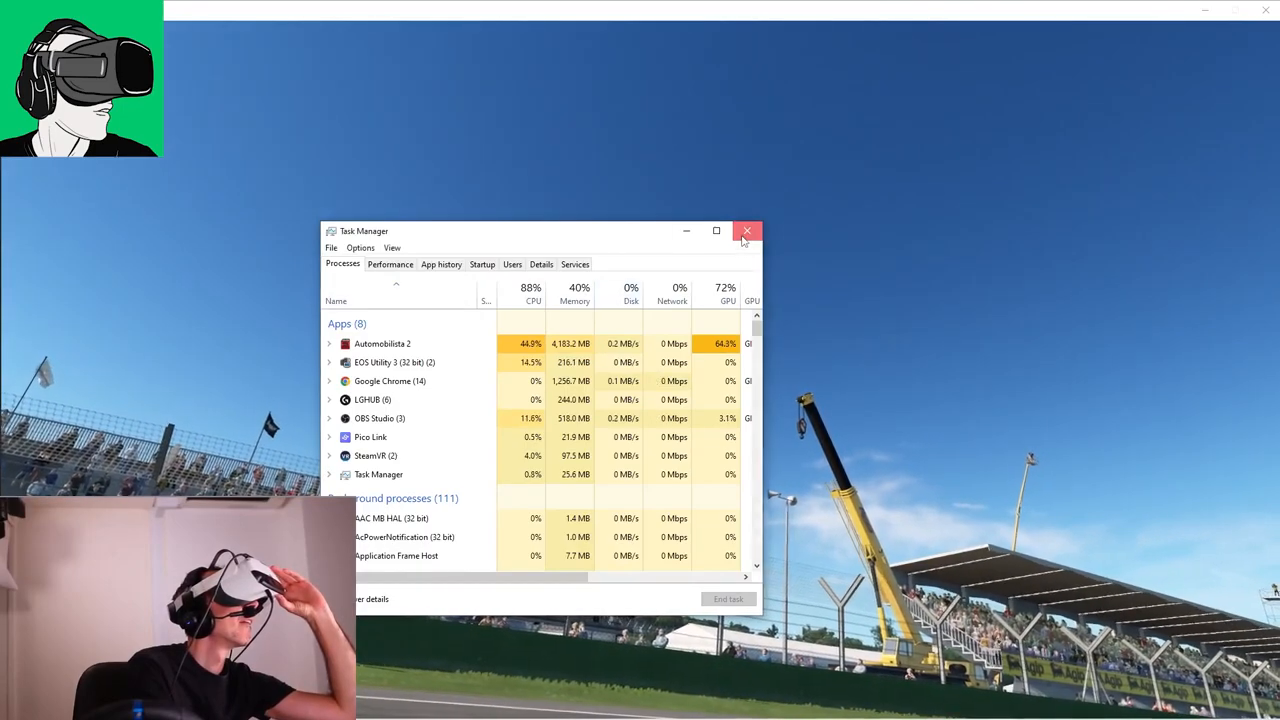
left_click(746, 231)
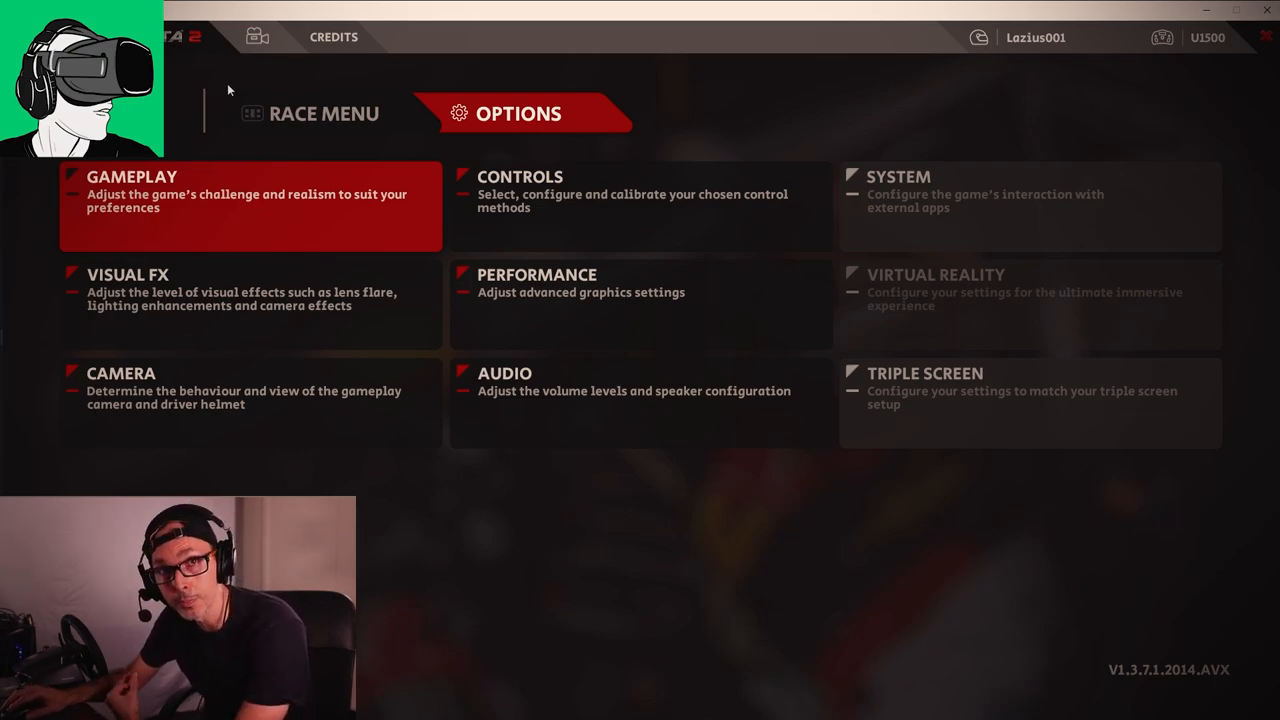
mouse_move(708, 113)
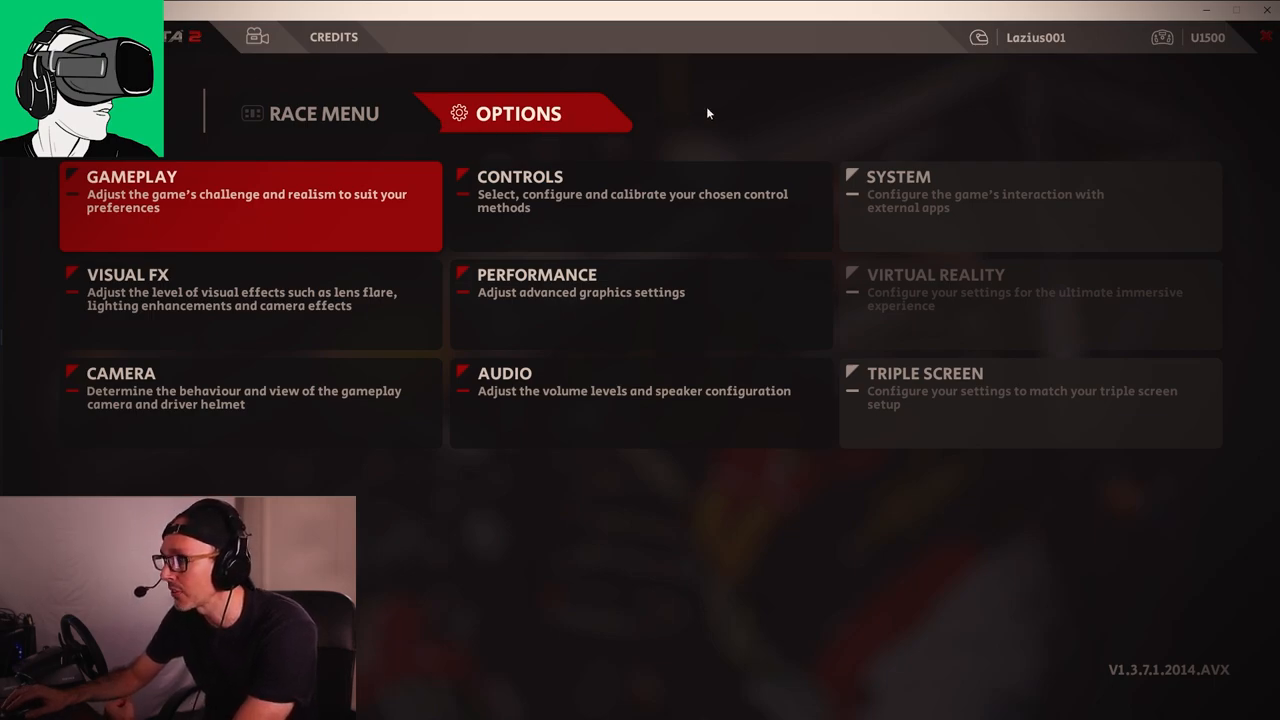
mouse_move(855, 118)
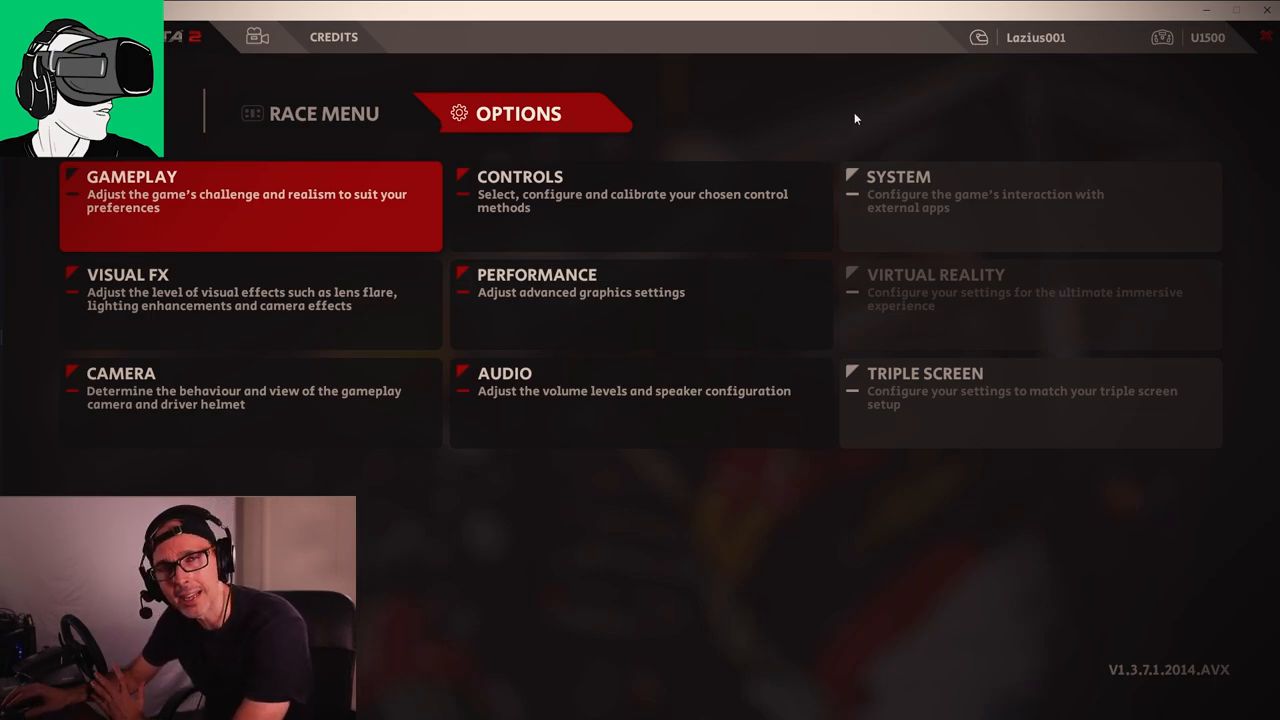
mouse_move(858, 100)
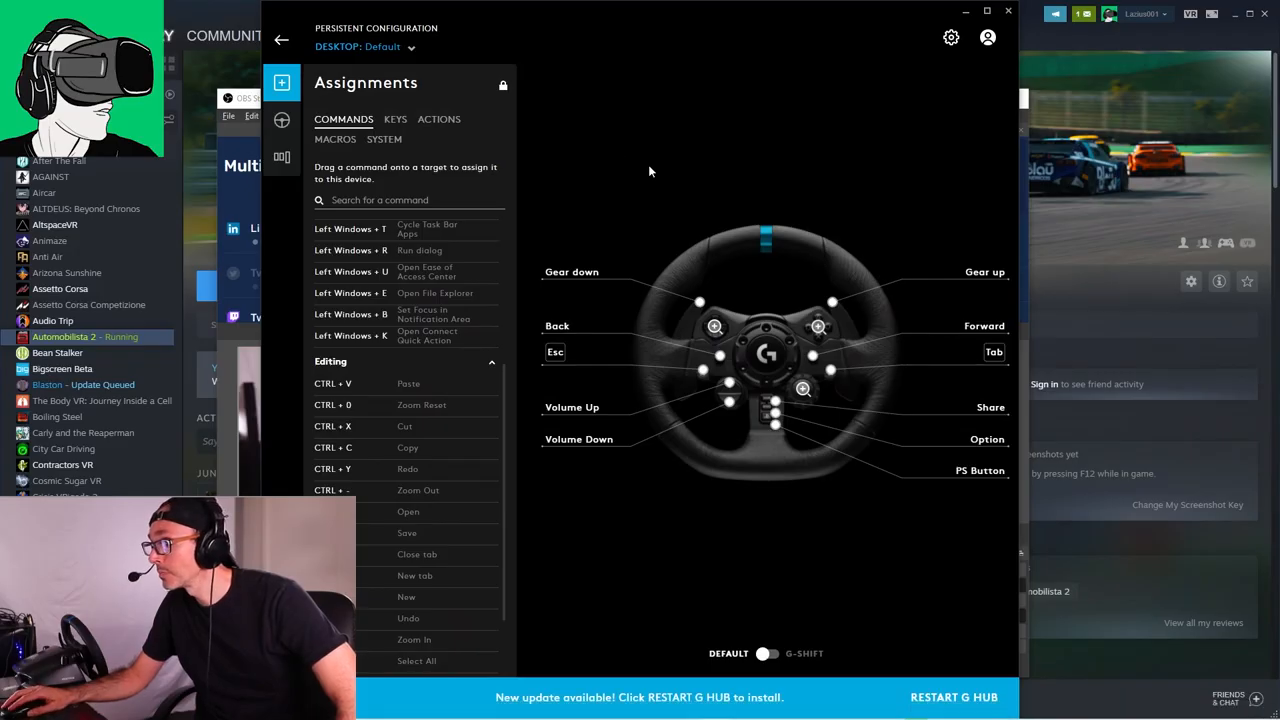
View the wheel's steering settings in G HUB: range 900, sensitivity 50, centering 20
left_click(282, 118)
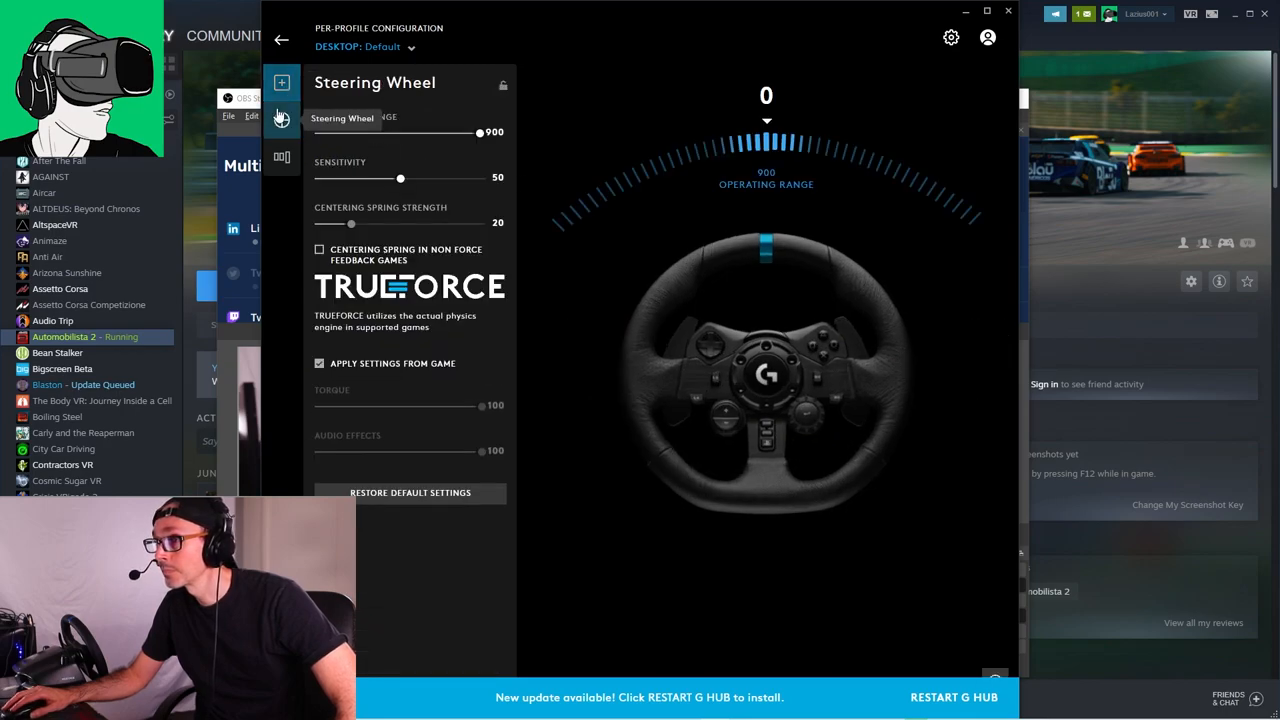
left_click(281, 120)
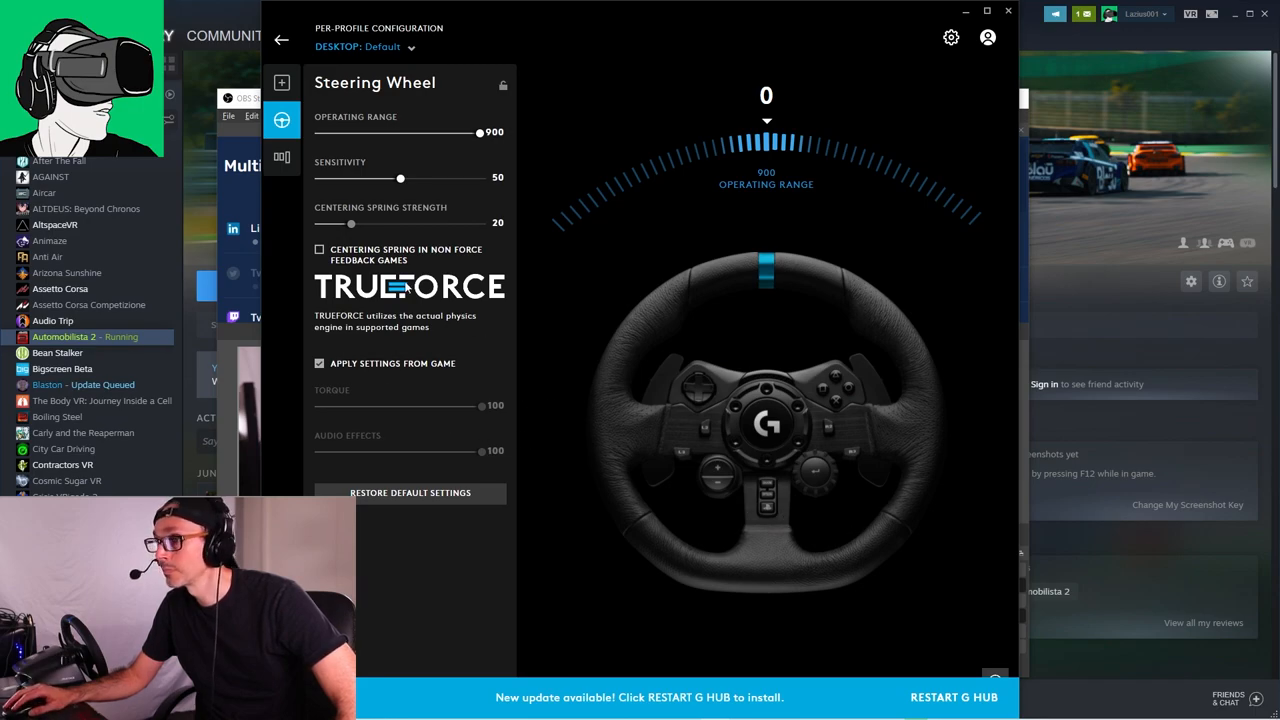
left_click(281, 157)
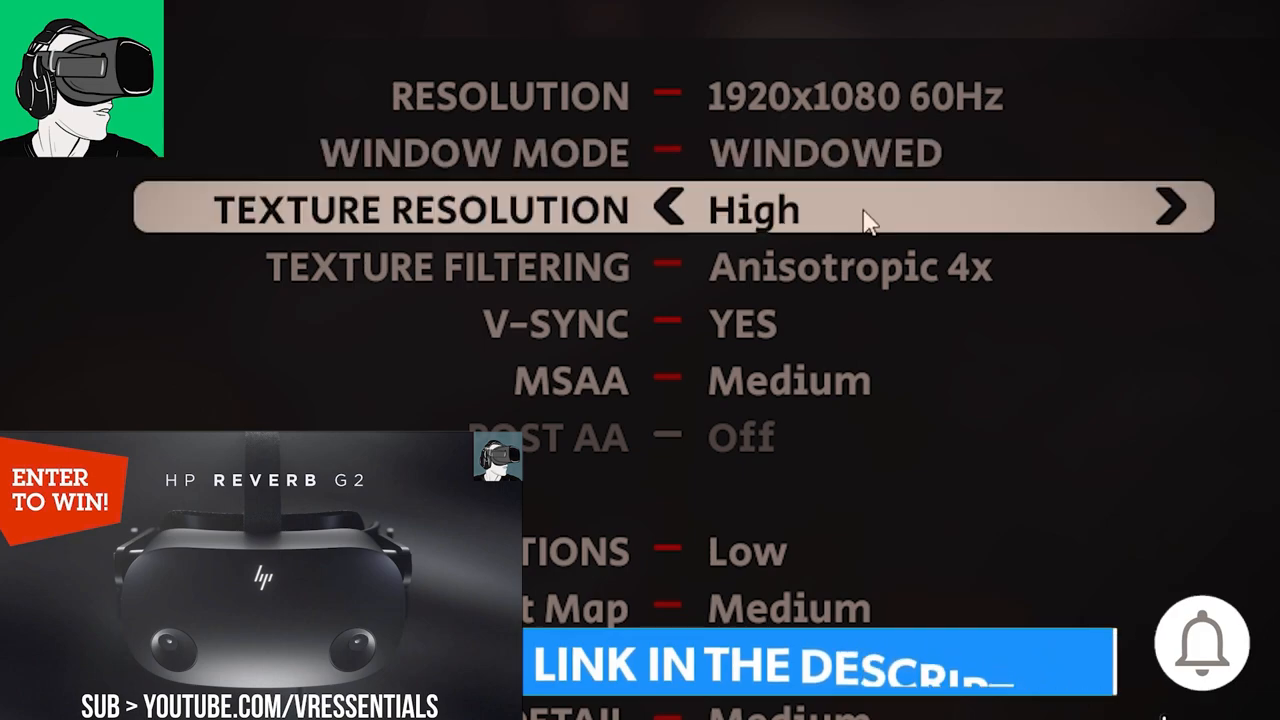
key("down")
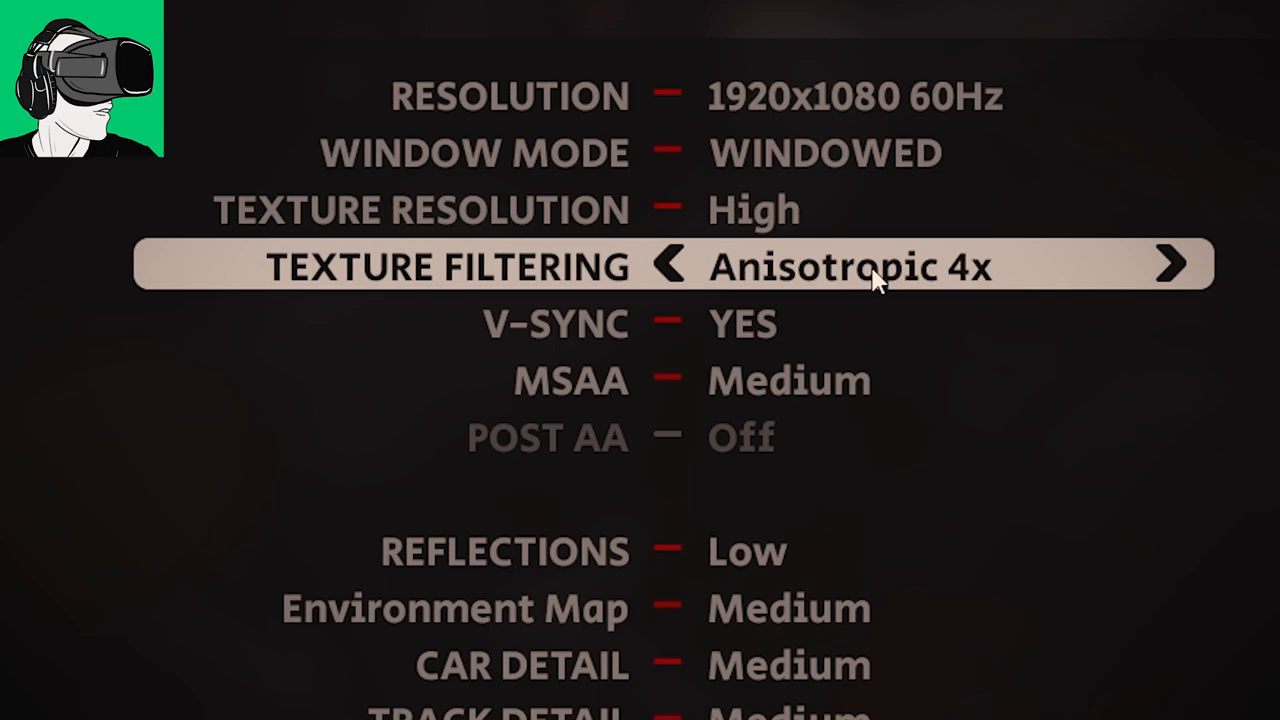
key("down")
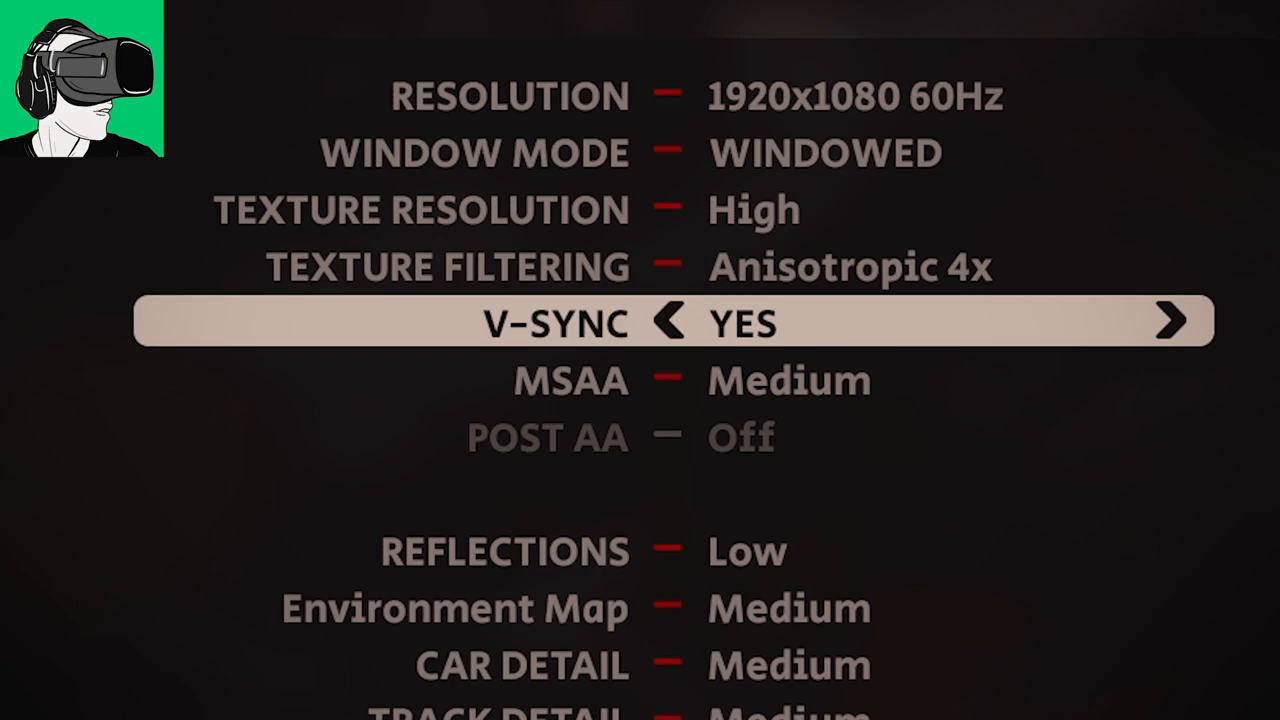
mouse_move(740, 320)
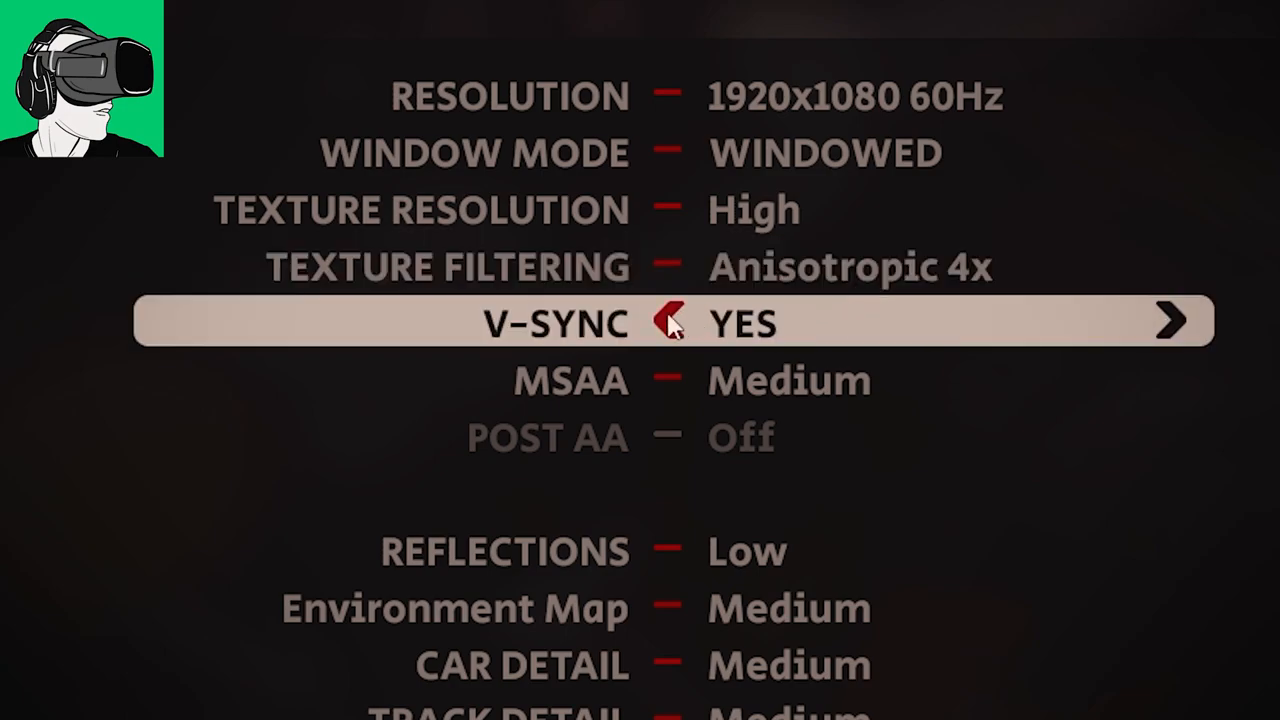
left_click(670, 322)
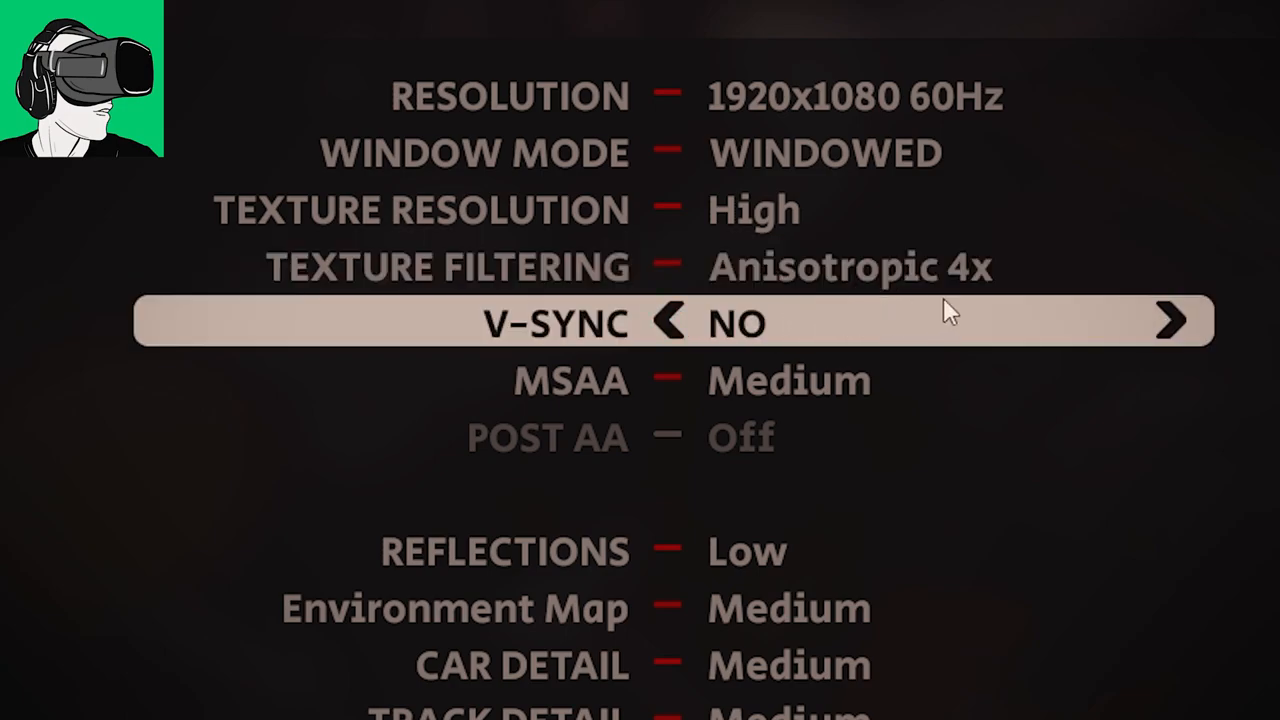
mouse_move(1088, 345)
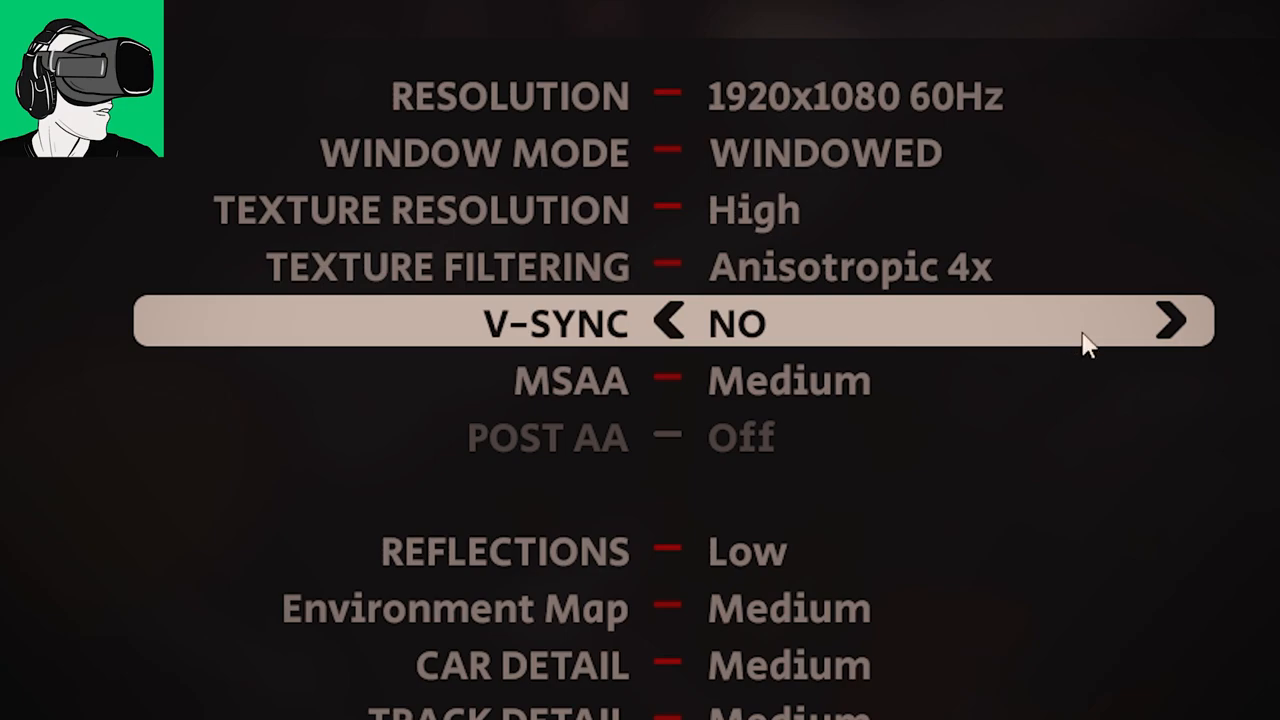
mouse_move(555, 380)
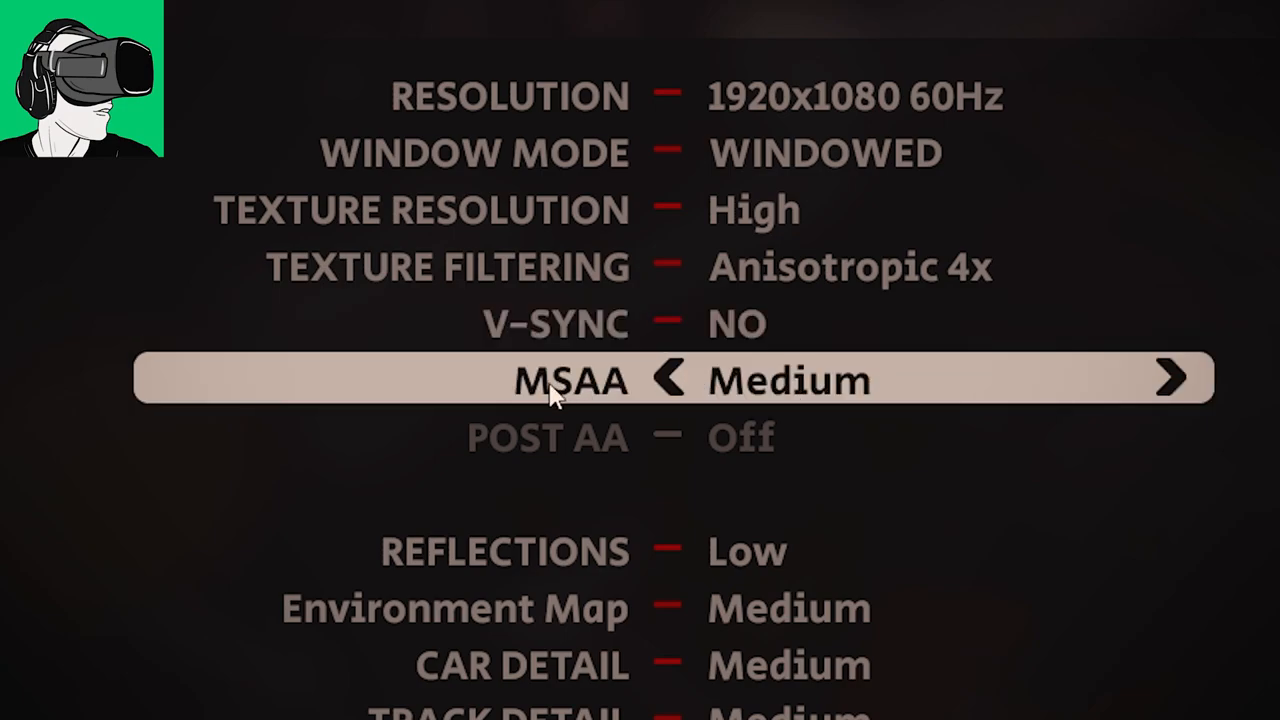
mouse_move(963, 514)
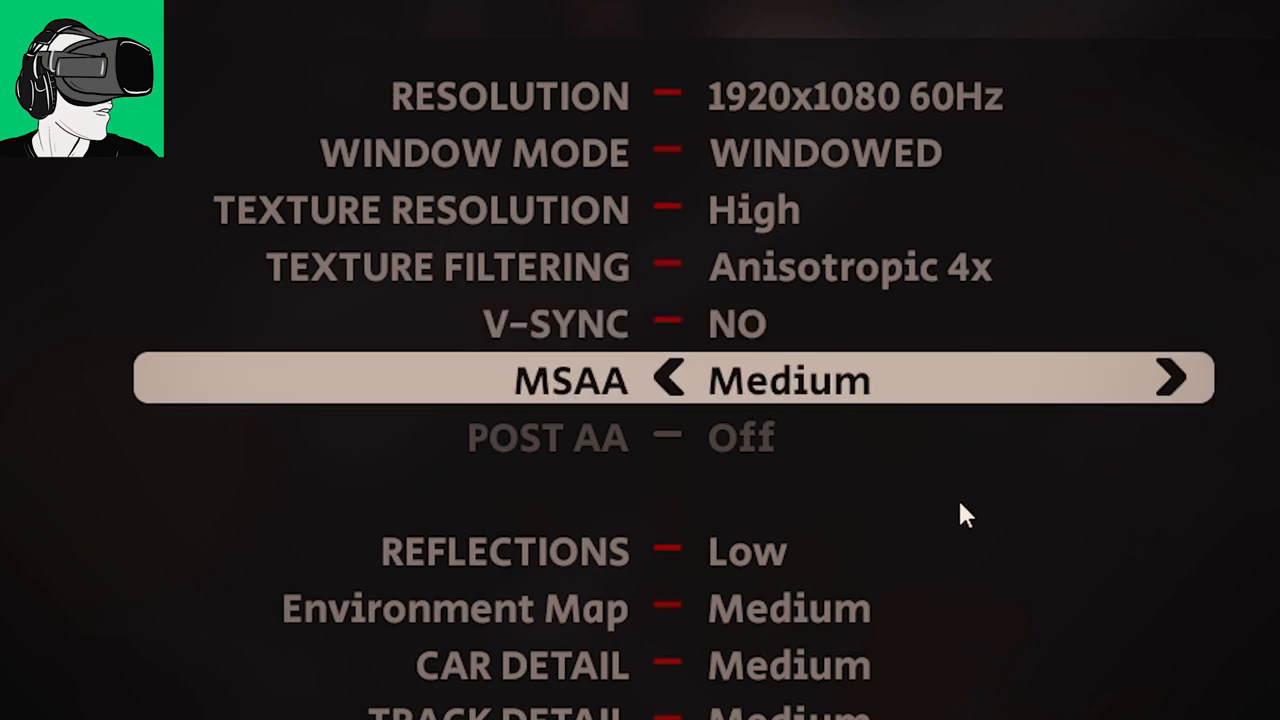
key("down")
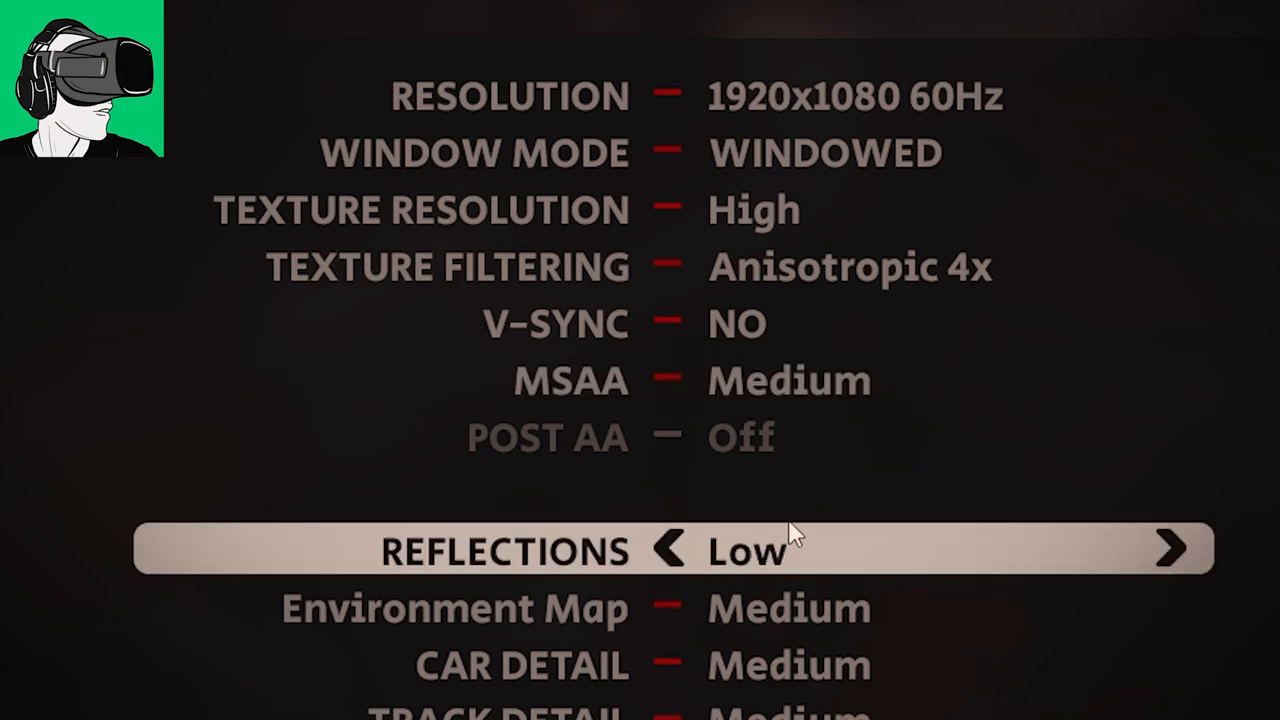
mouse_move(790, 565)
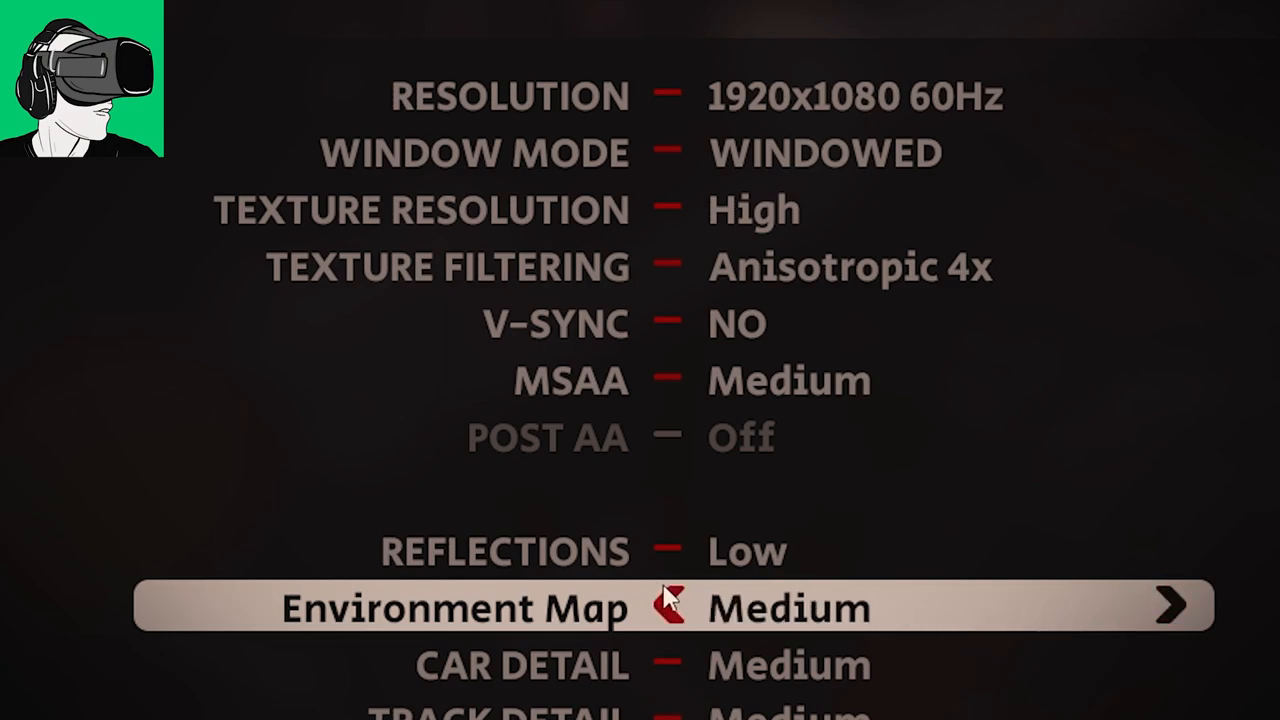
mouse_move(750, 625)
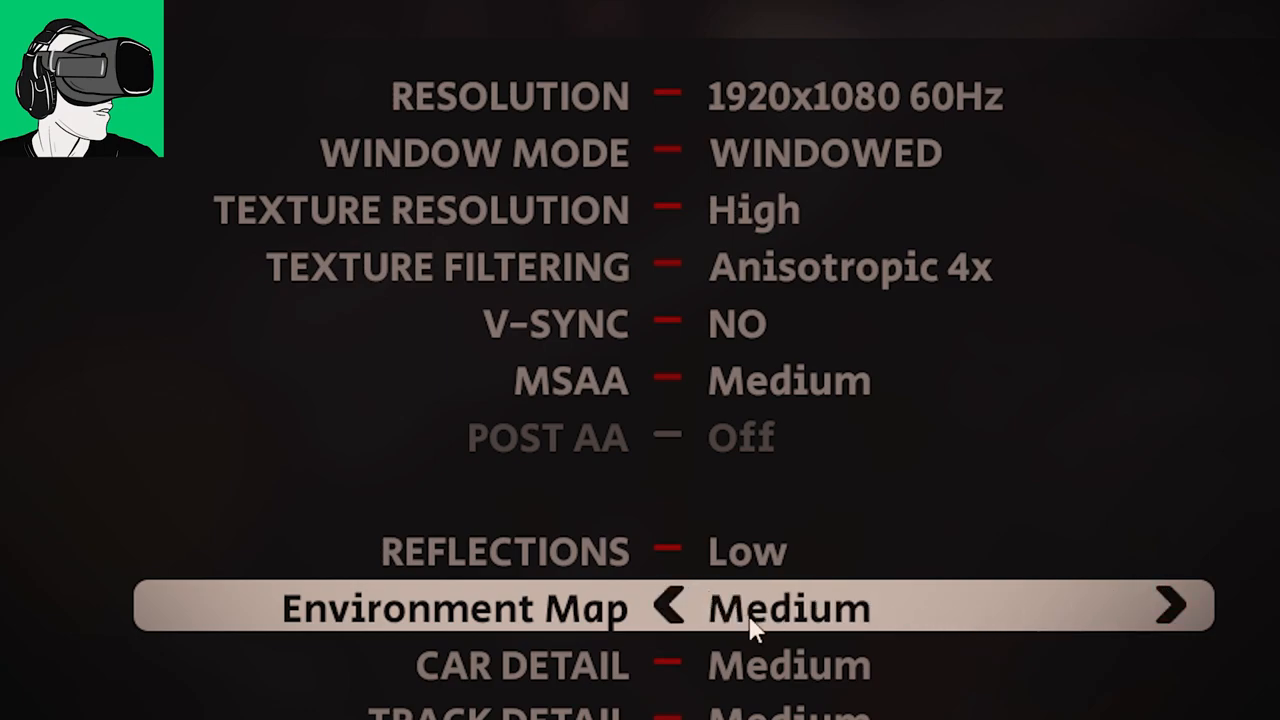
scroll("down", 3)
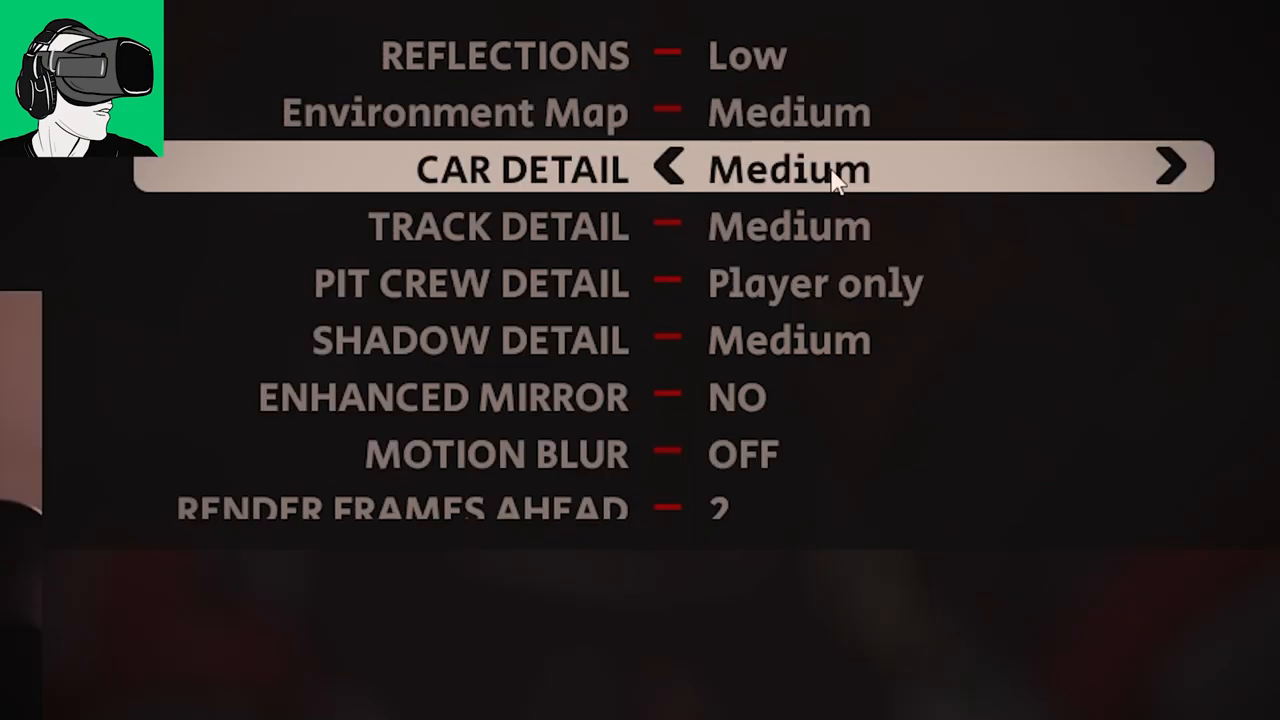
key("down")
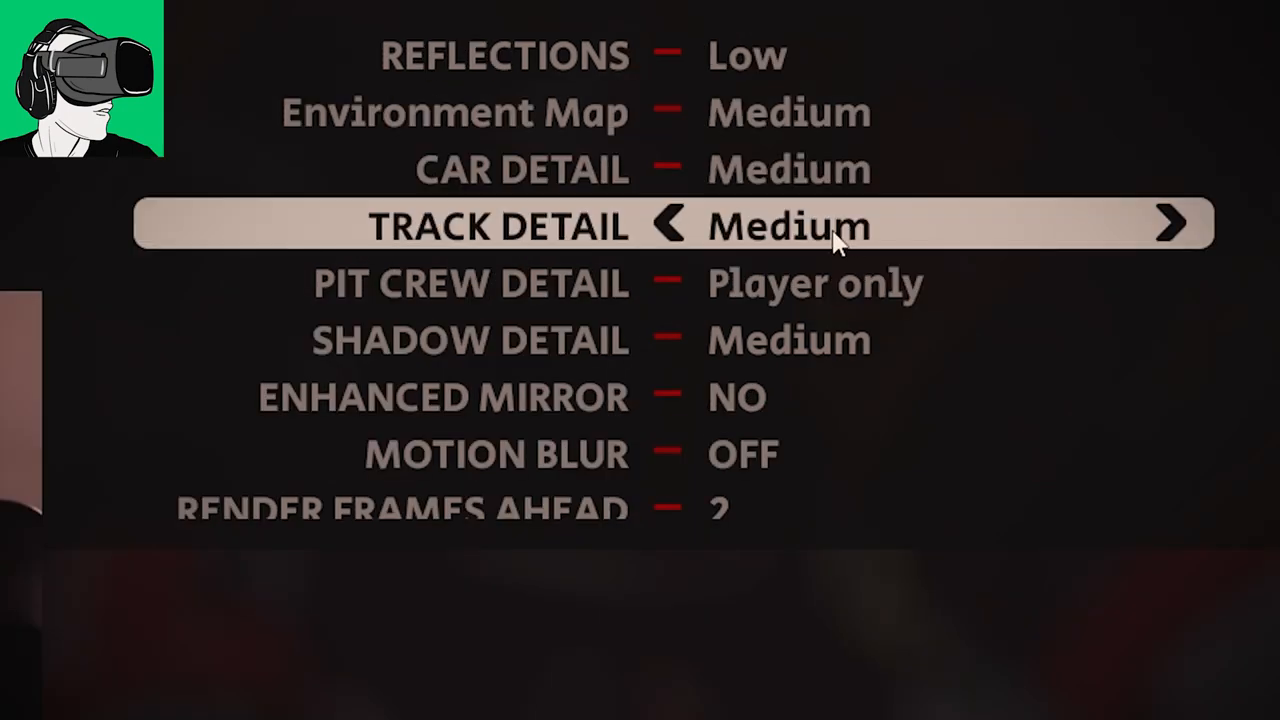
key("down")
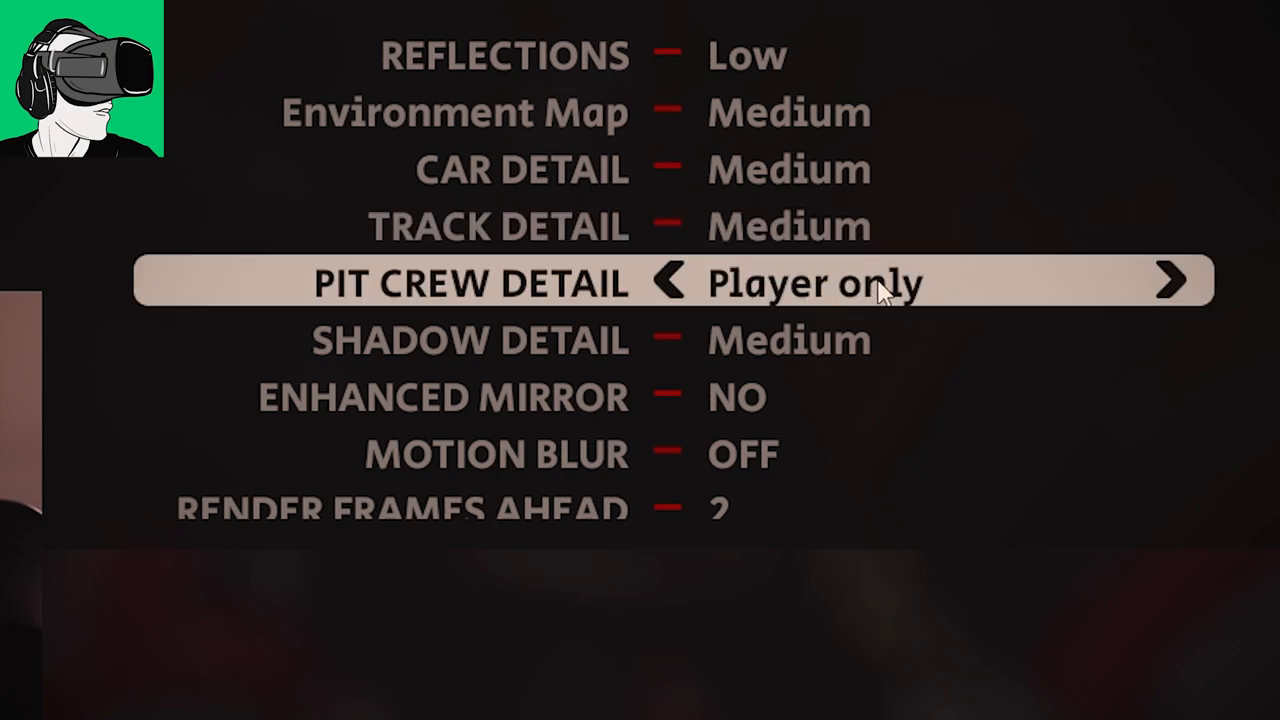
key("down")
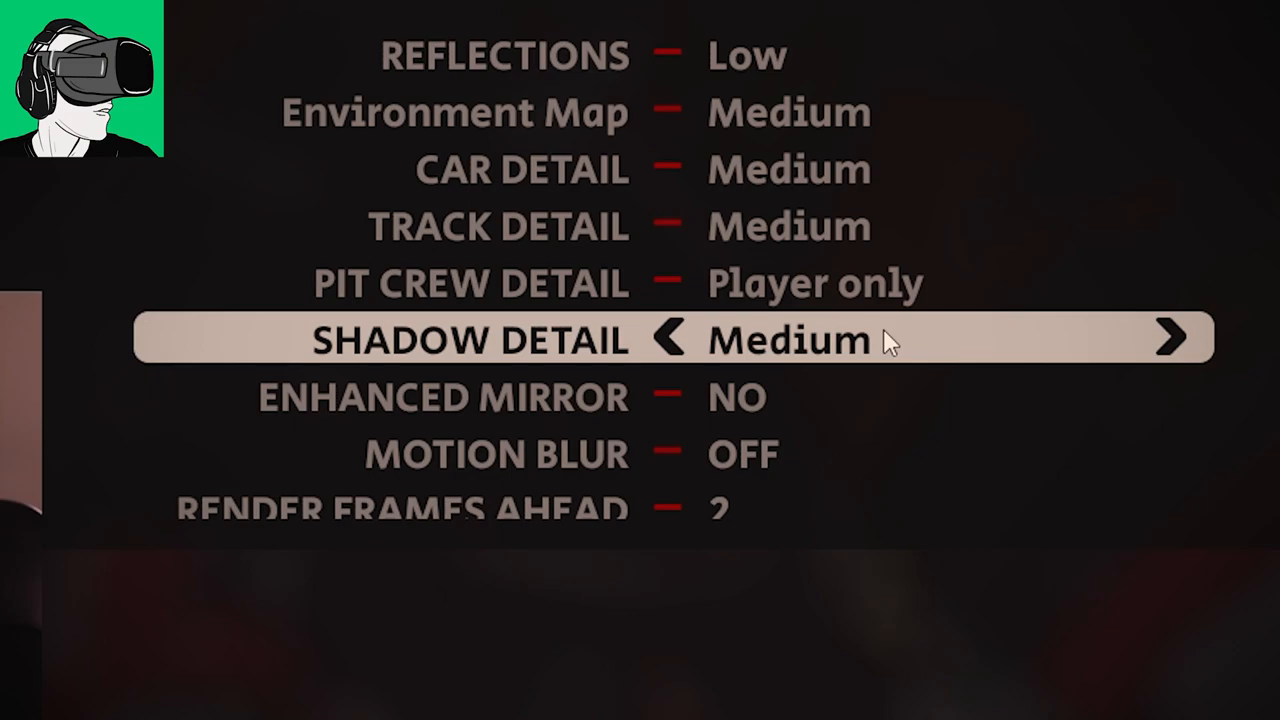
key("Down")
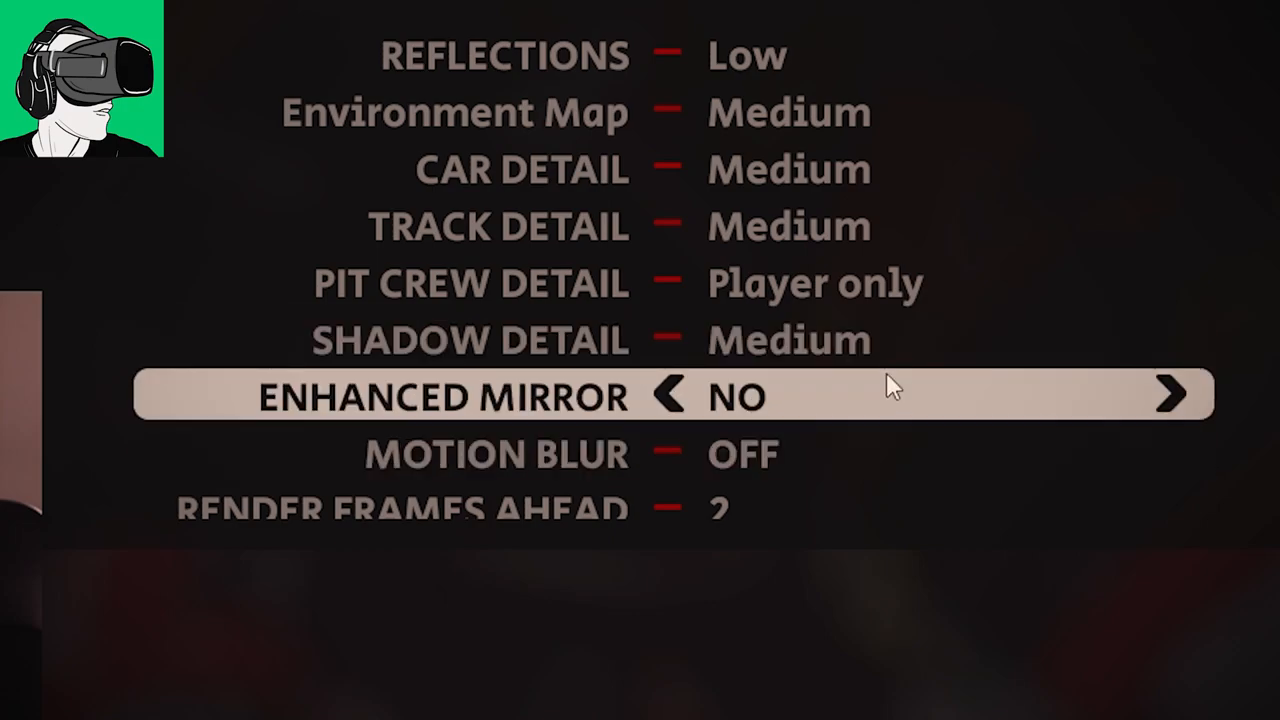
key("up")
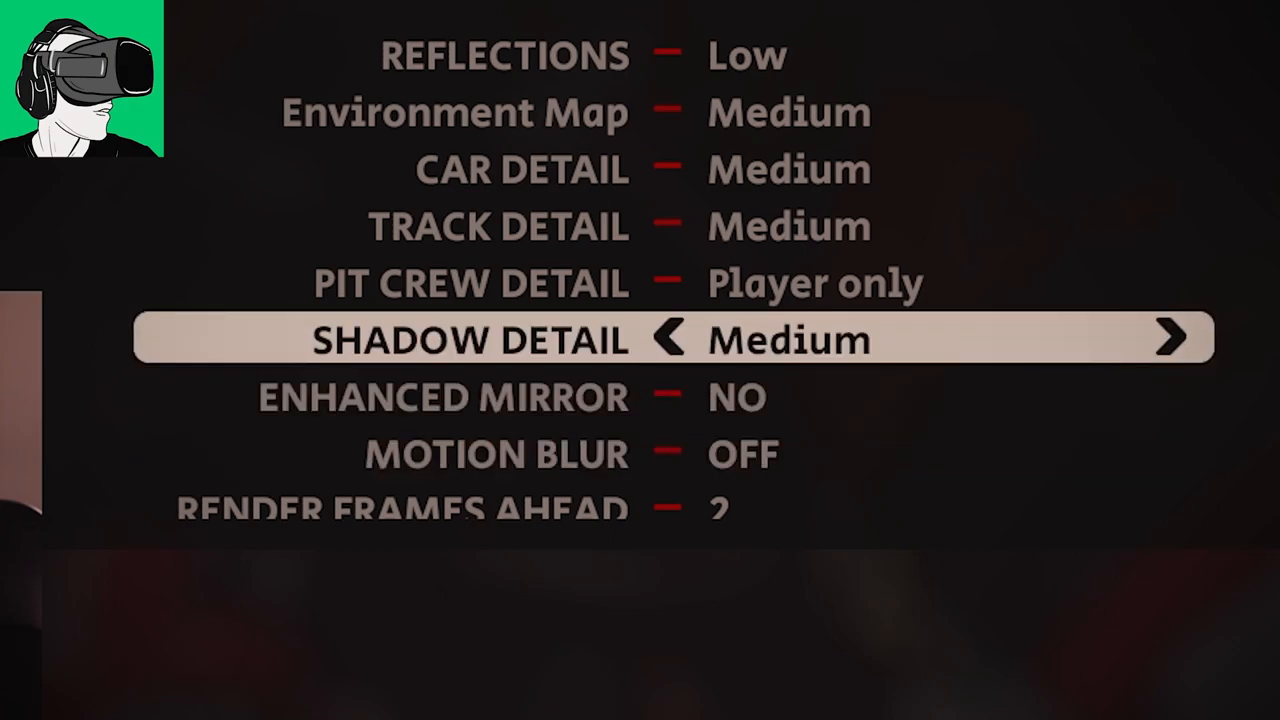
scroll("down", 3)
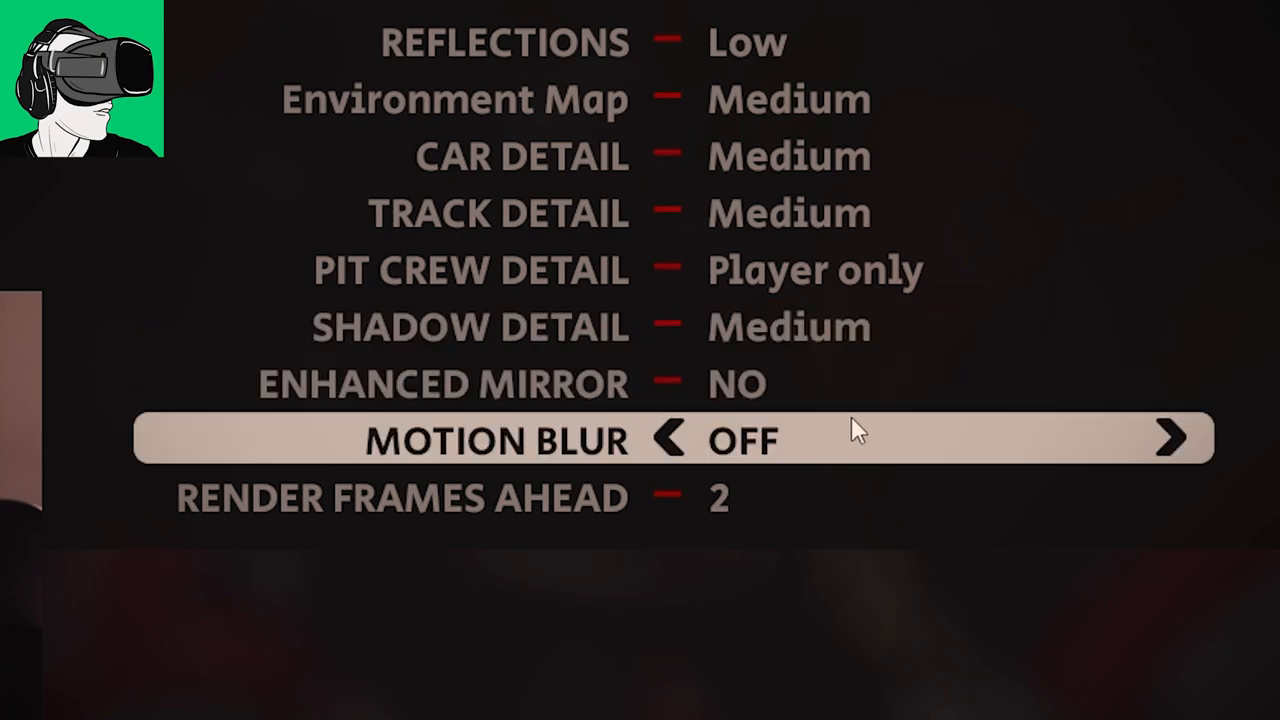
mouse_move(1090, 450)
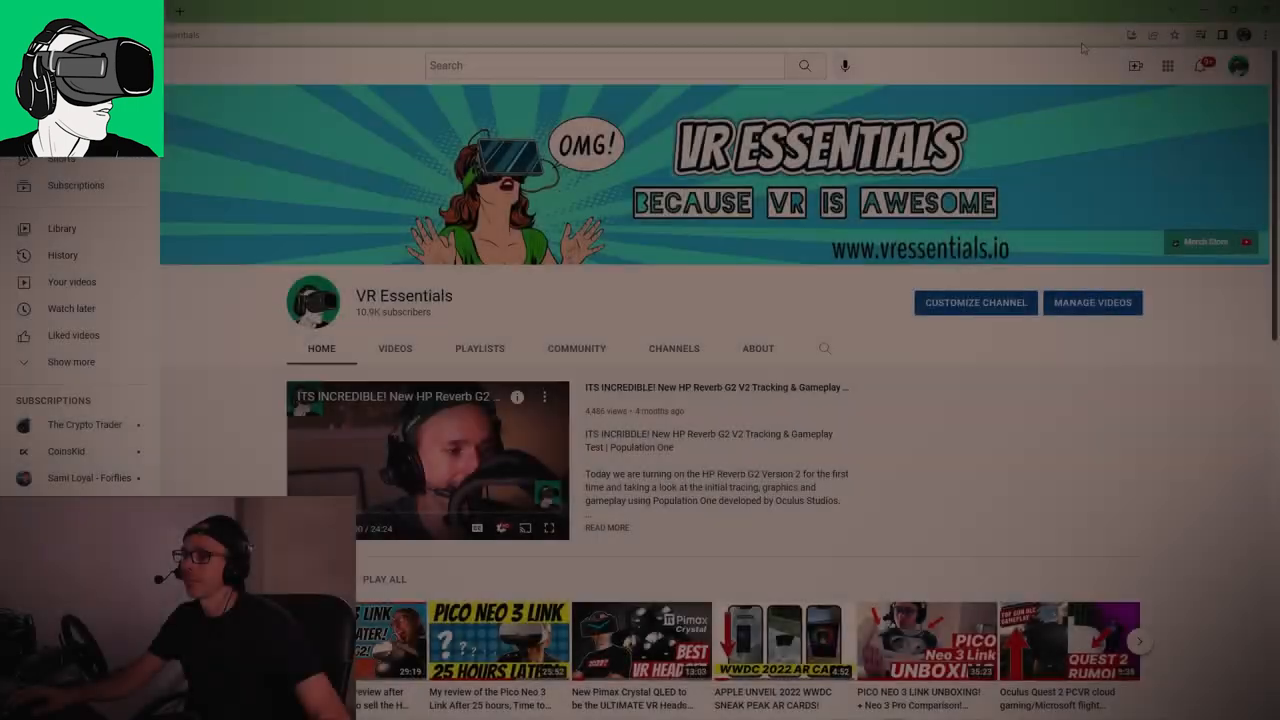
Open YouTube Studio for VR Essentials from the profile avatar menu
left_click(1239, 66)
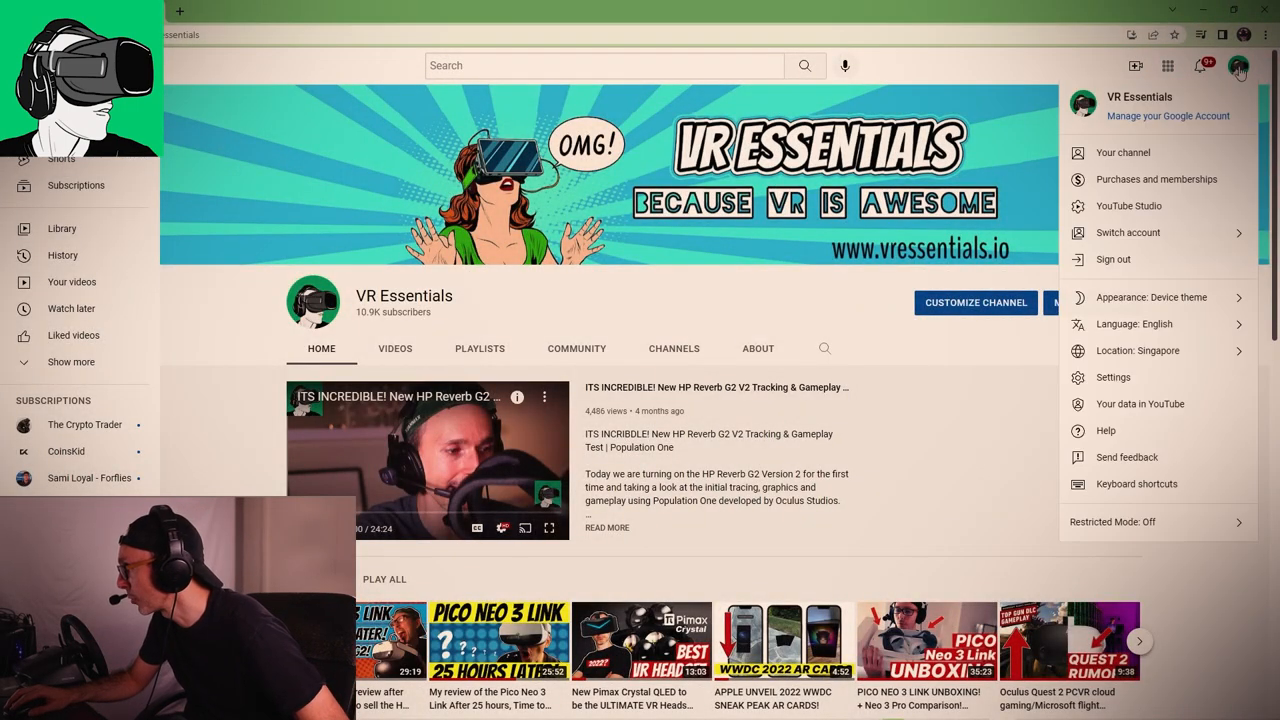
mouse_move(1170, 190)
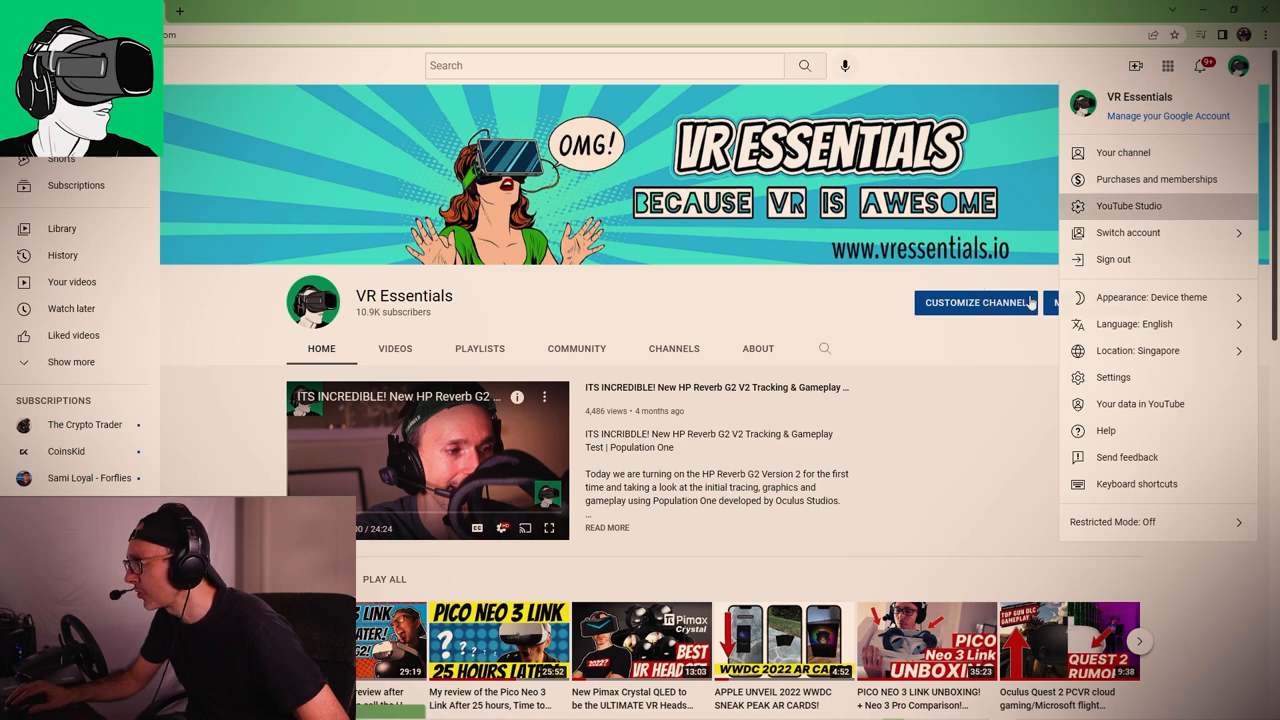
left_click(1128, 206)
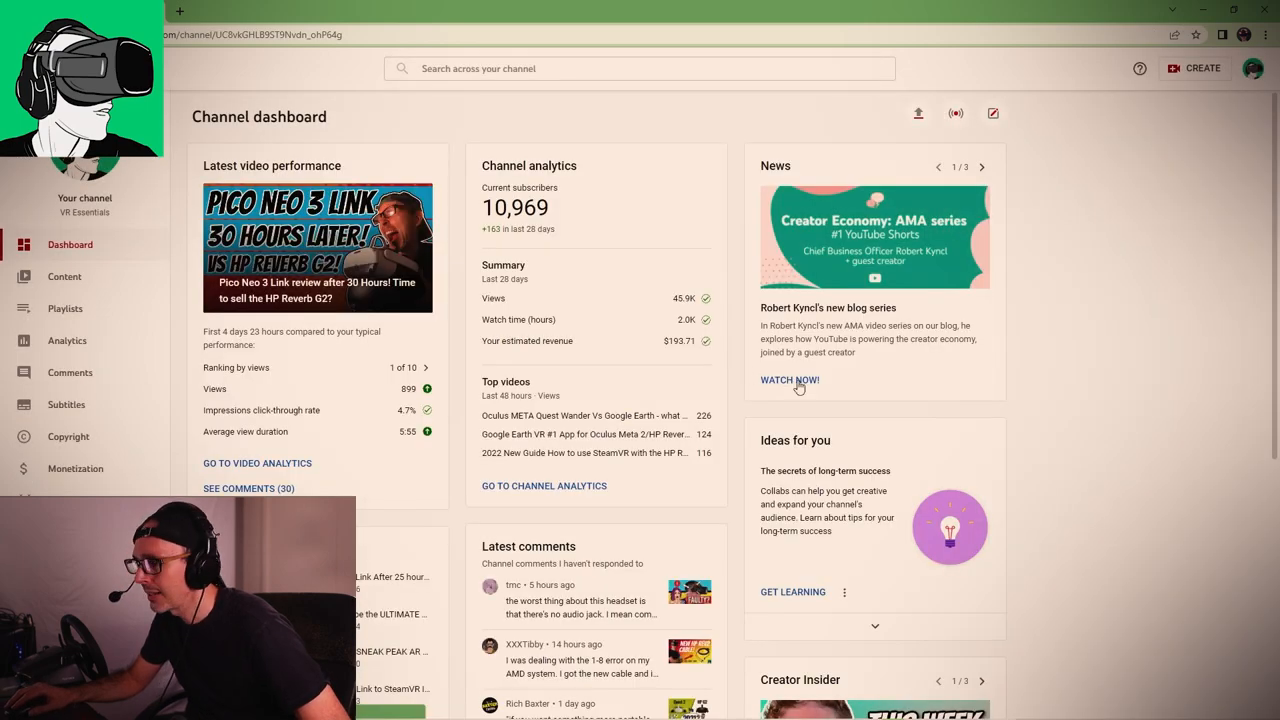
Scroll to the Recent subscribers card and open its full 90-day list
scroll("down", 3)
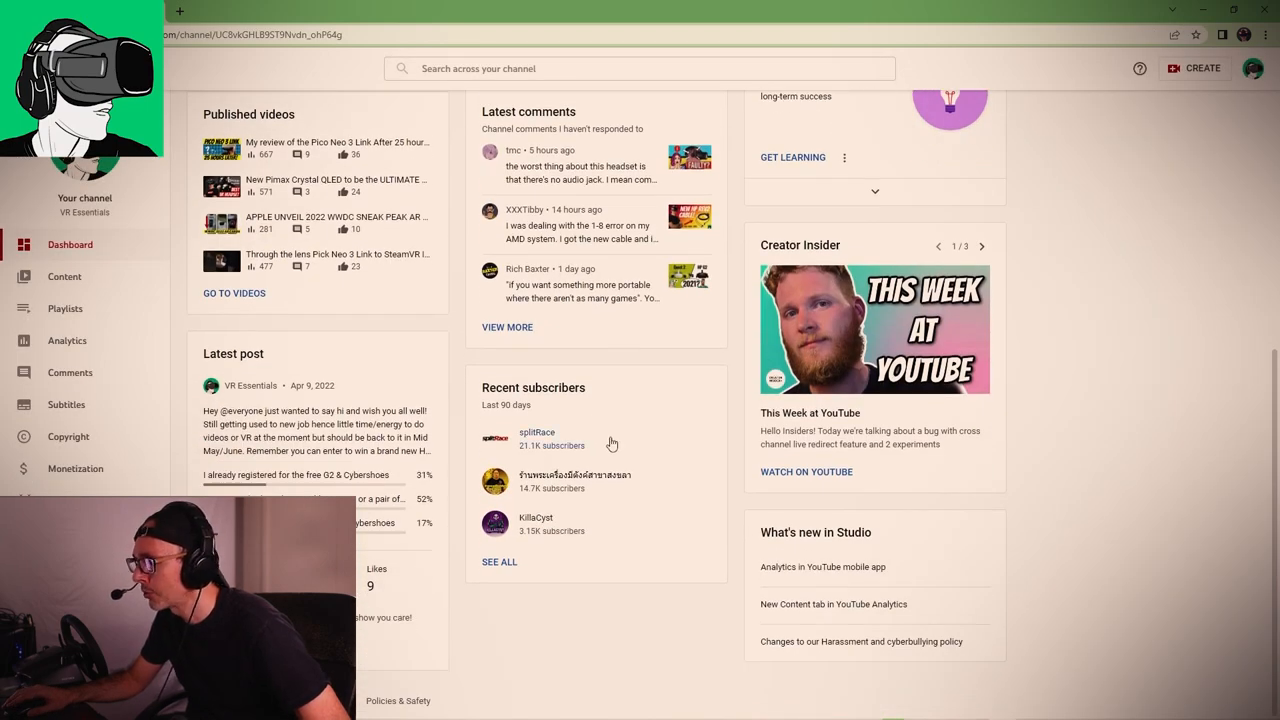
mouse_move(548, 568)
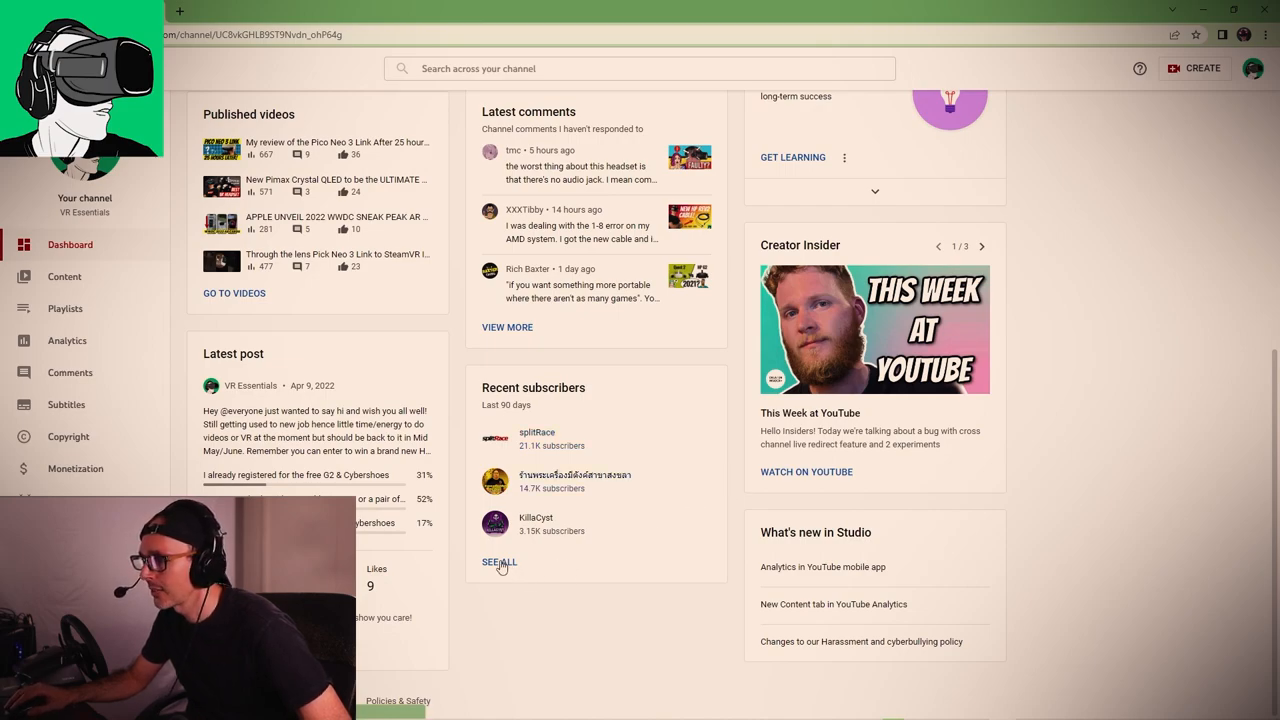
left_click(499, 562)
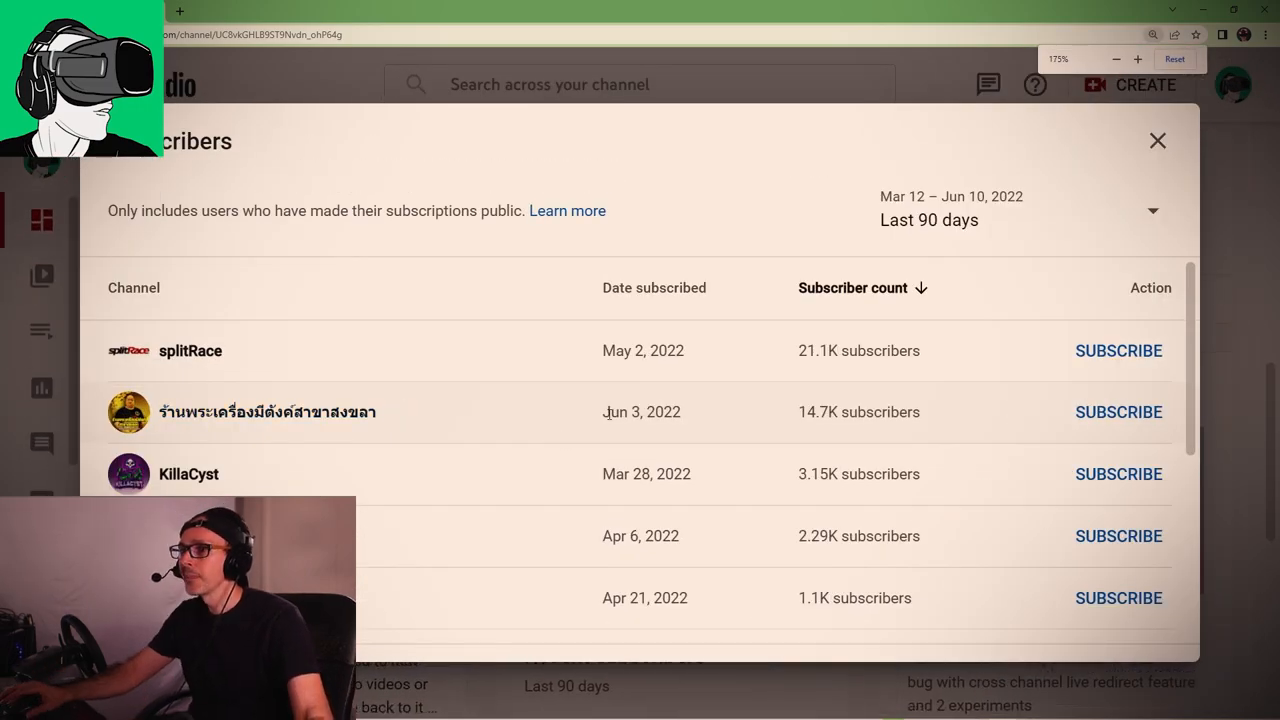
mouse_move(533, 442)
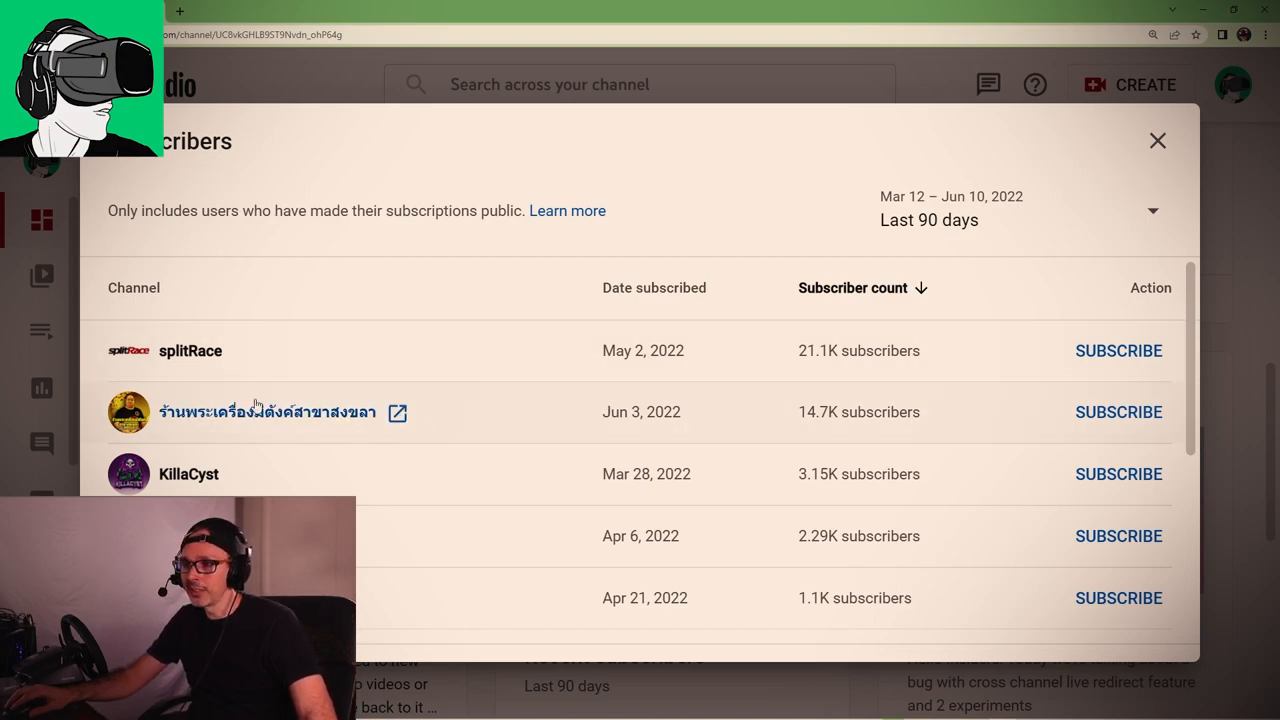
mouse_move(270, 412)
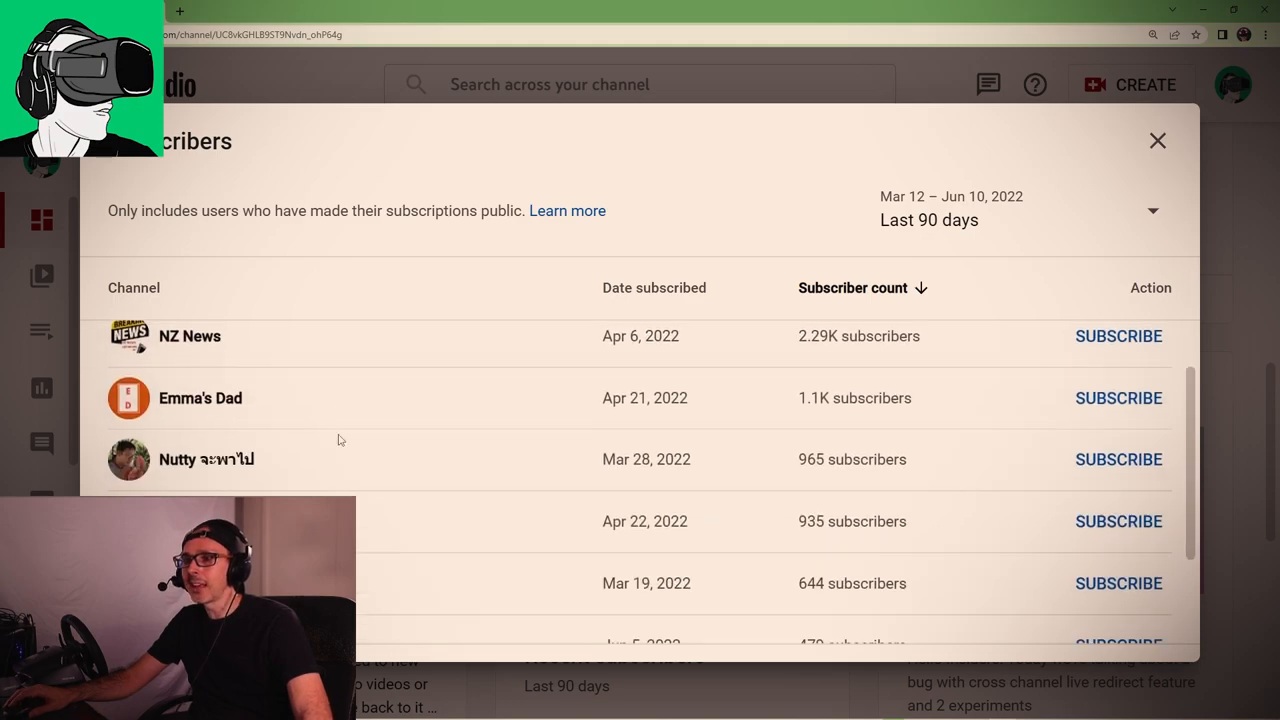
scroll("down", 3)
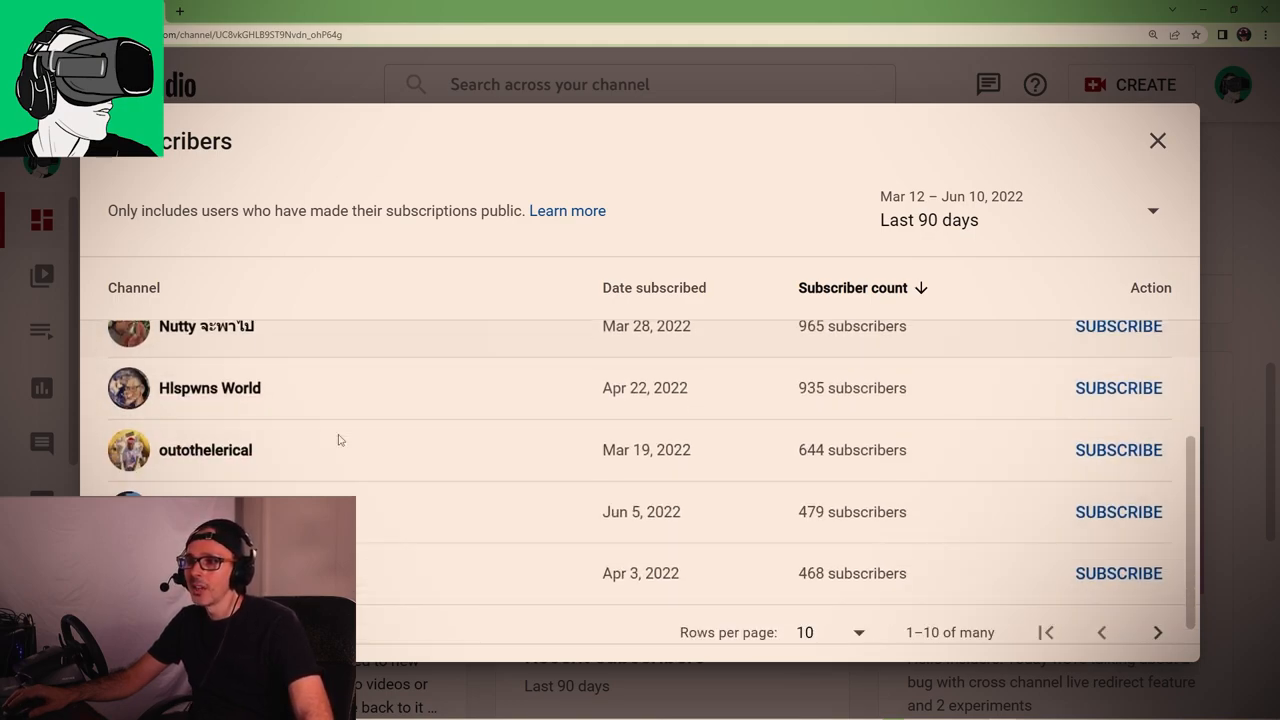
mouse_move(205, 450)
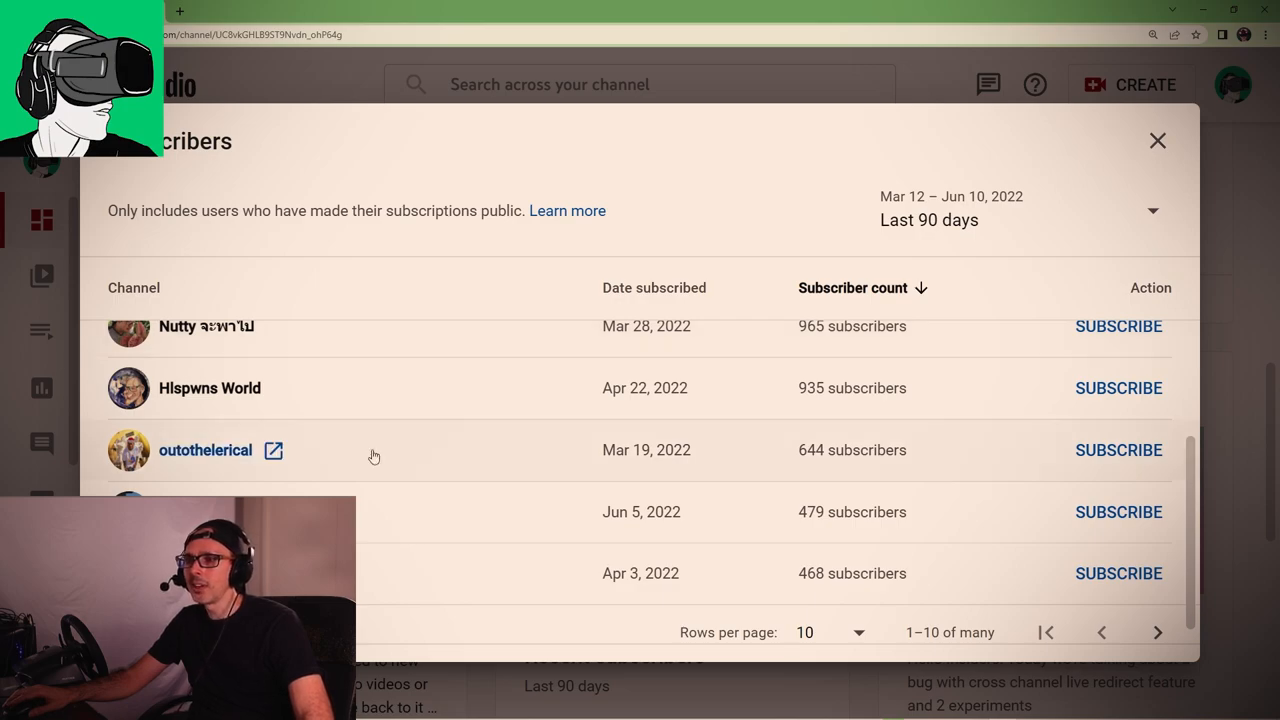
mouse_move(415, 476)
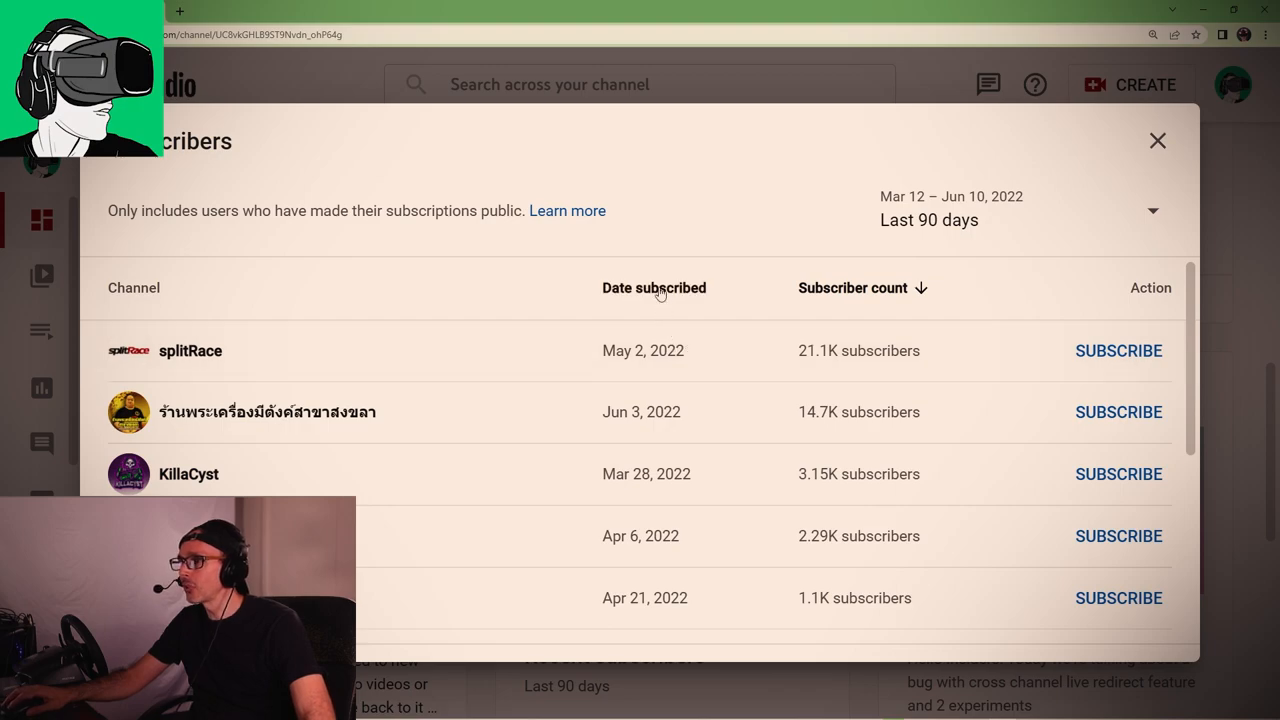
Sort subscribers by Date subscribed, newest first, and scroll back to June 6
left_click(654, 288)
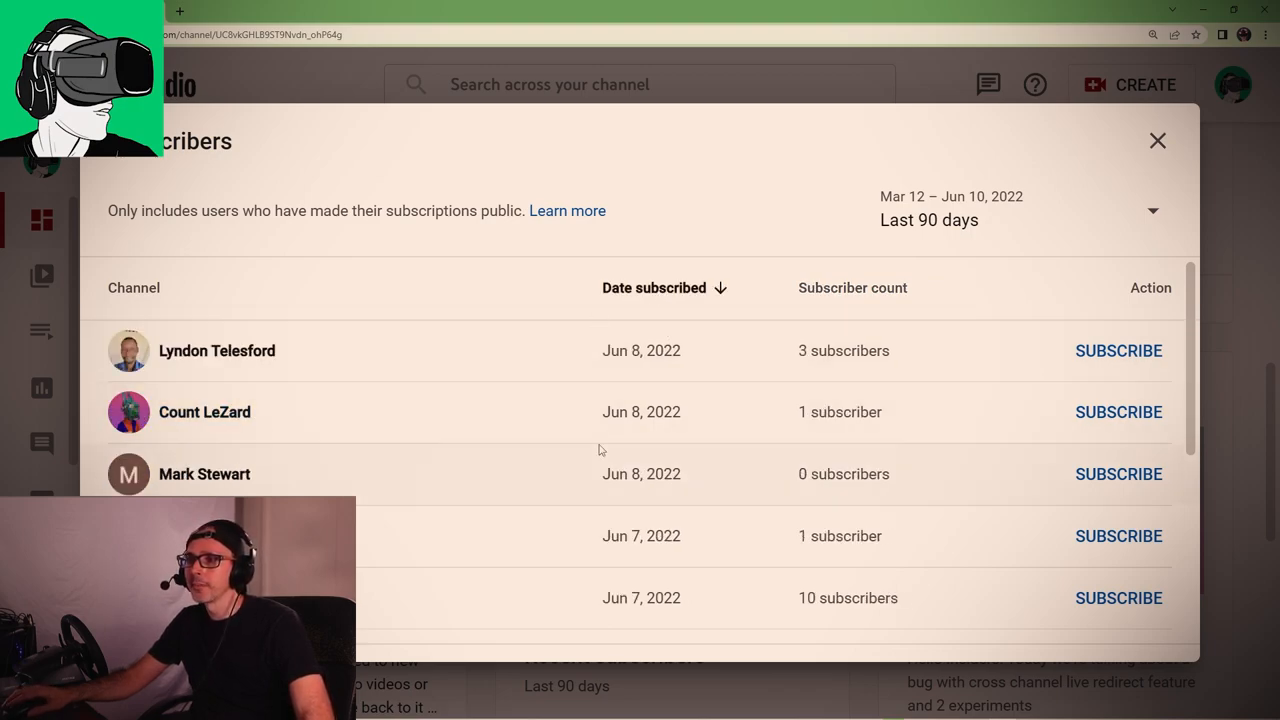
scroll("down", 3)
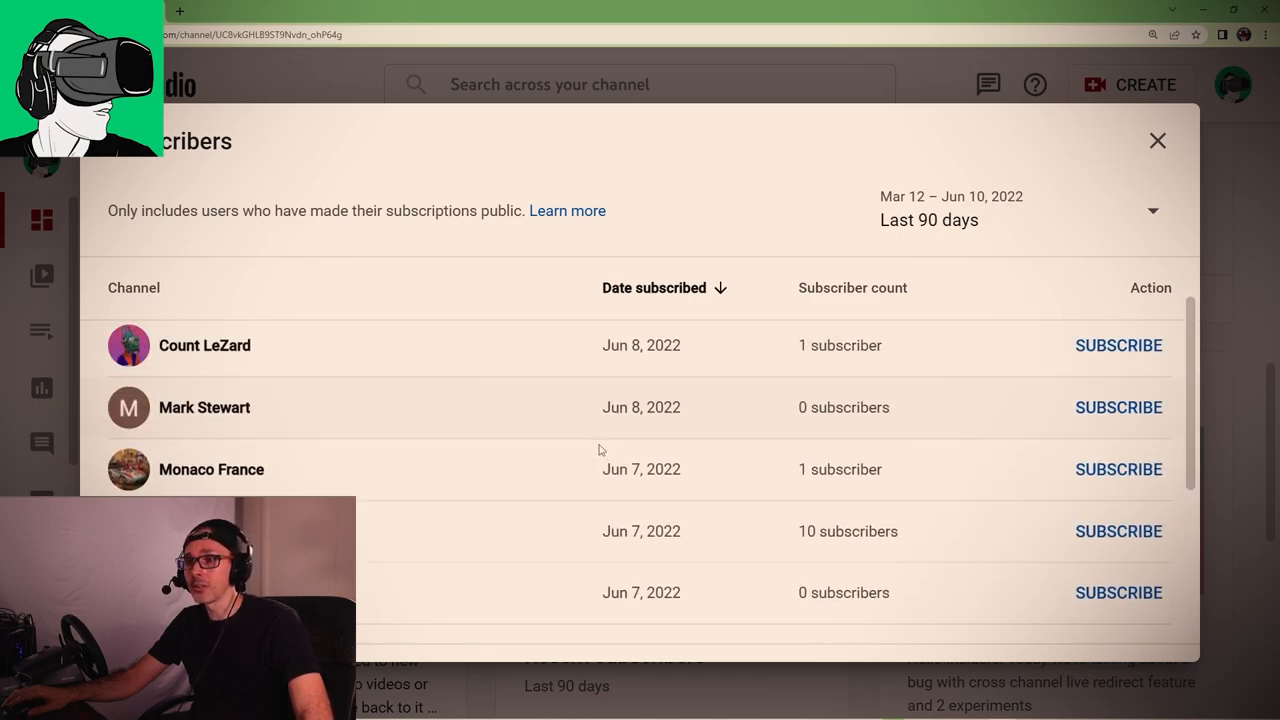
scroll("down", 3)
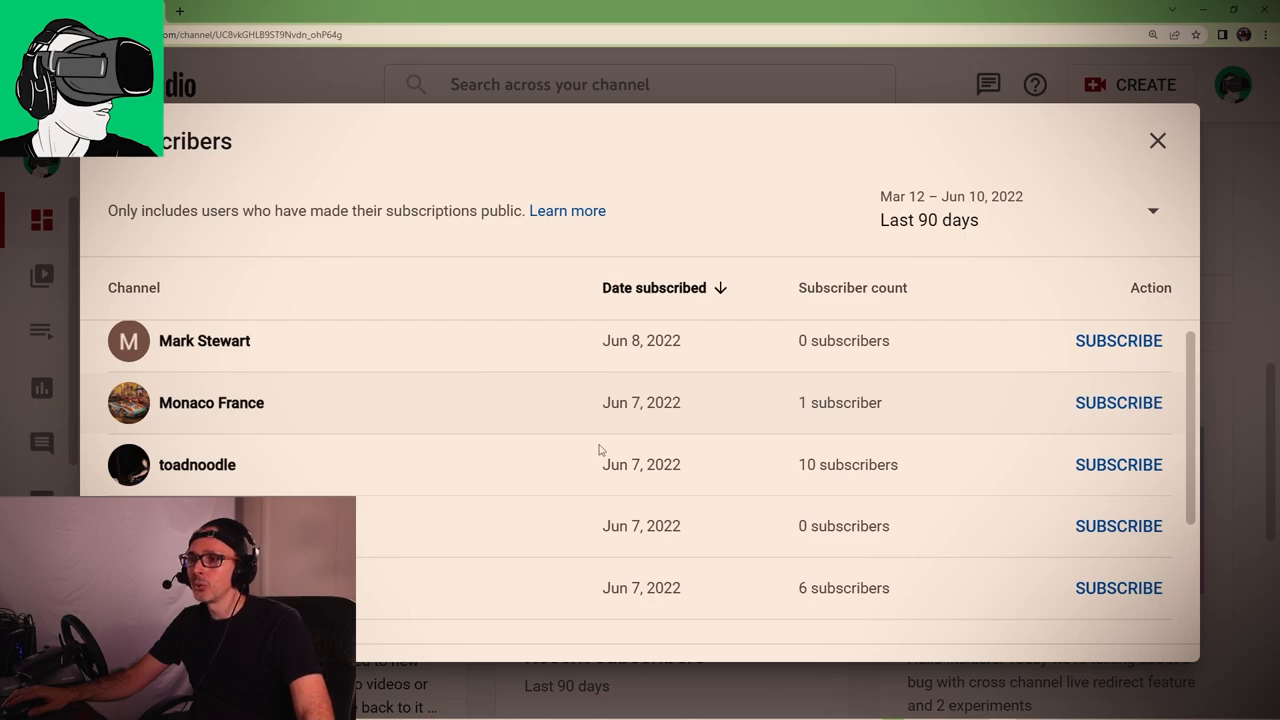
scroll("down", 3)
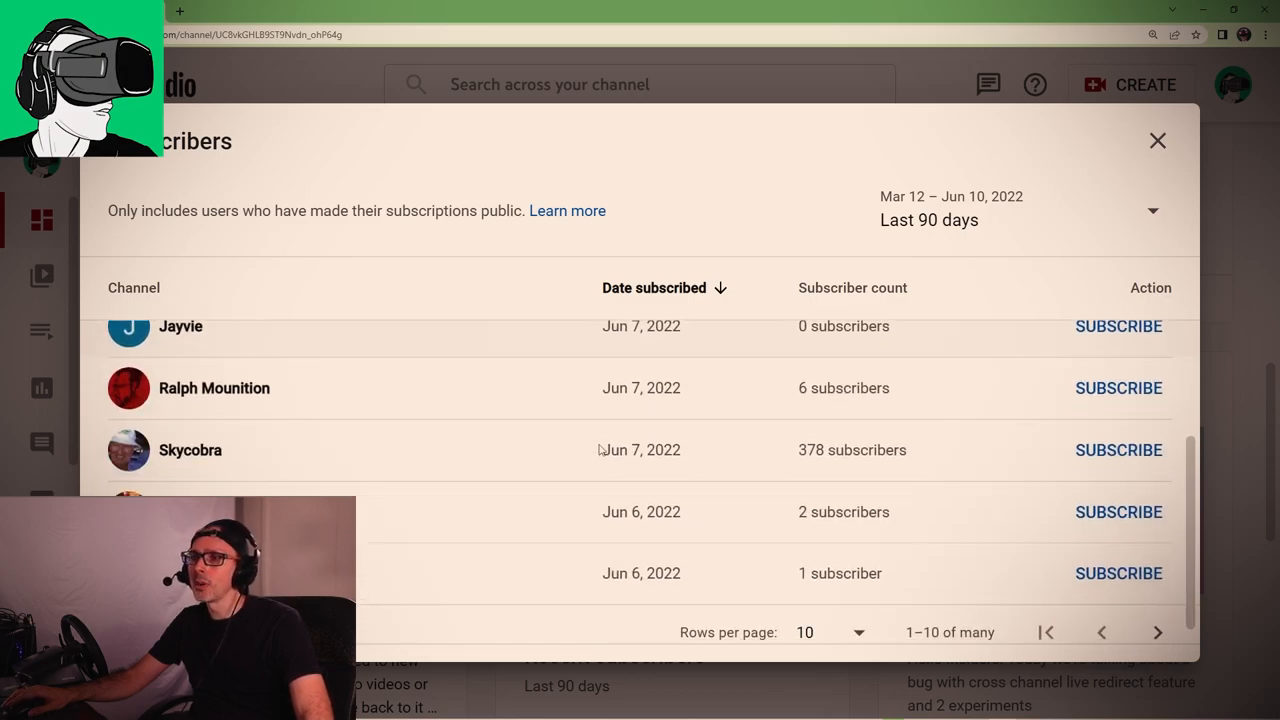